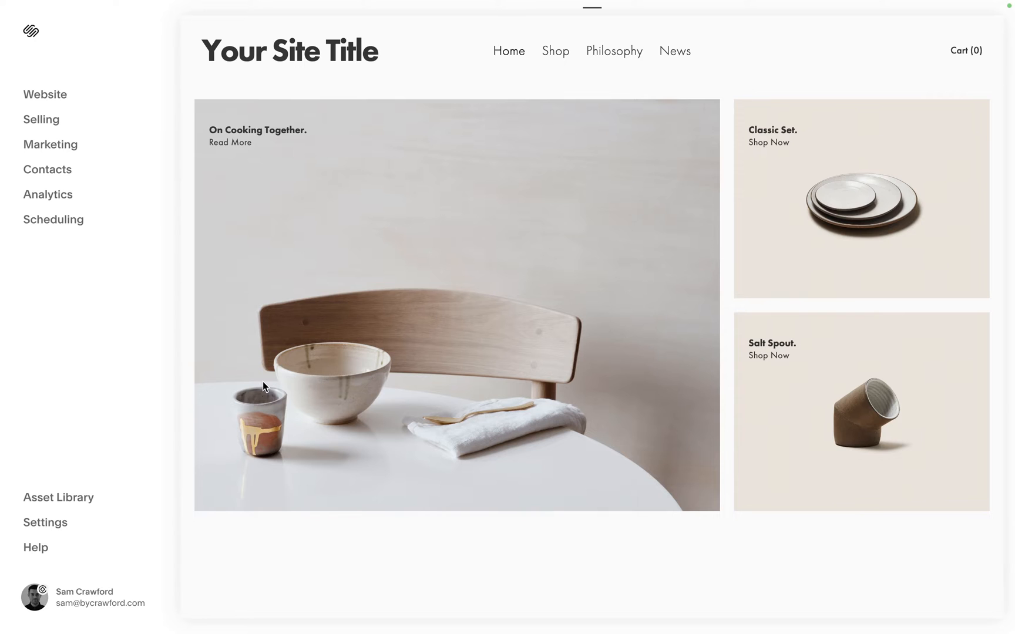
mouse_move(41, 97)
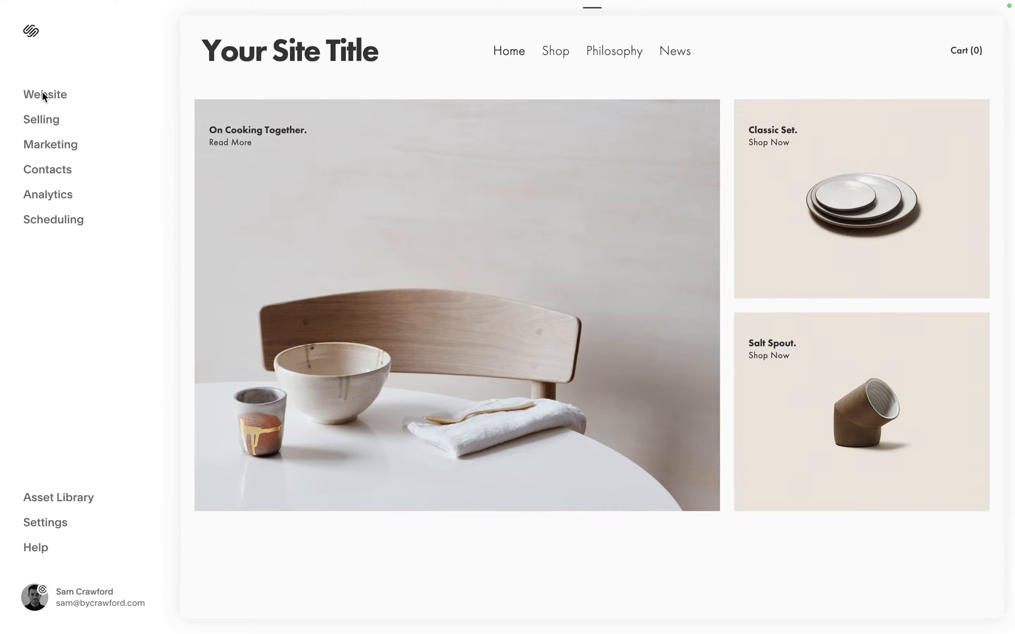
- Check the pages list footer, which shows Version 7.0, Brine family (Clay template)
left_click(45, 94)
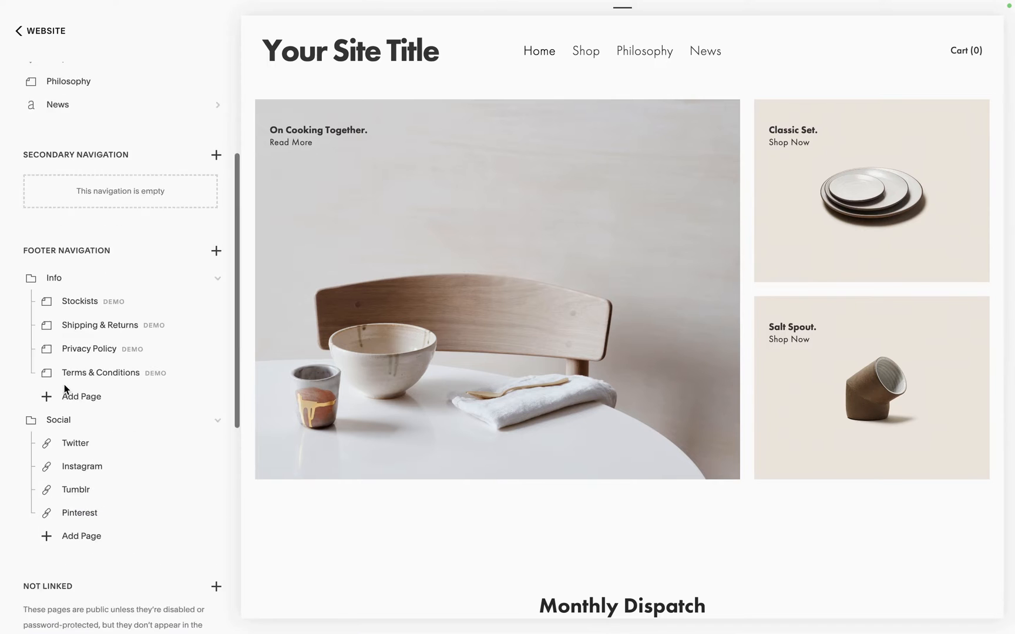
scroll("down", 3)
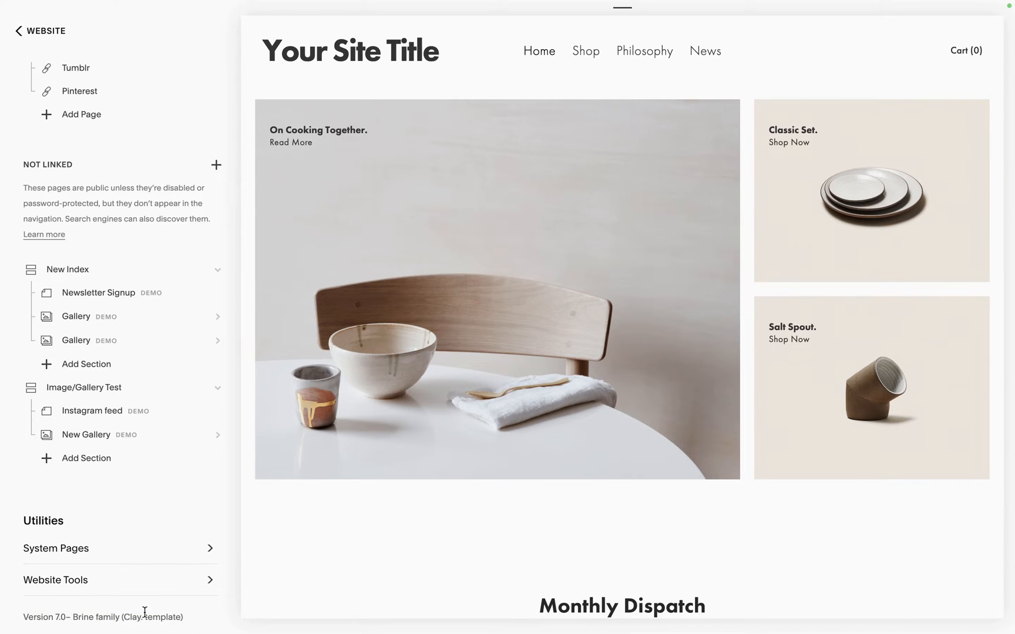
double_click(42, 617)
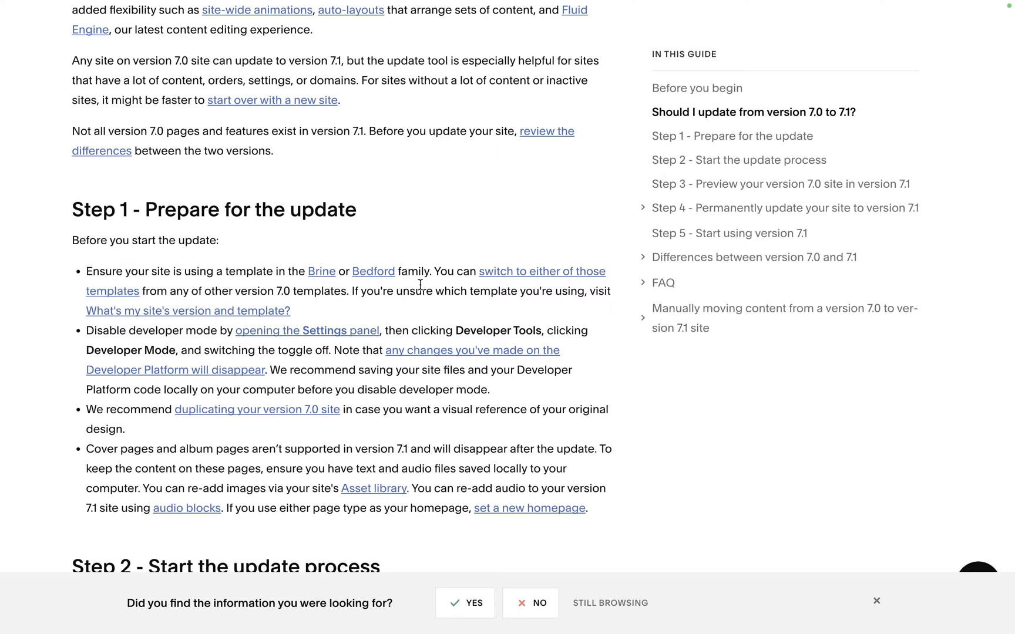
mouse_move(488, 309)
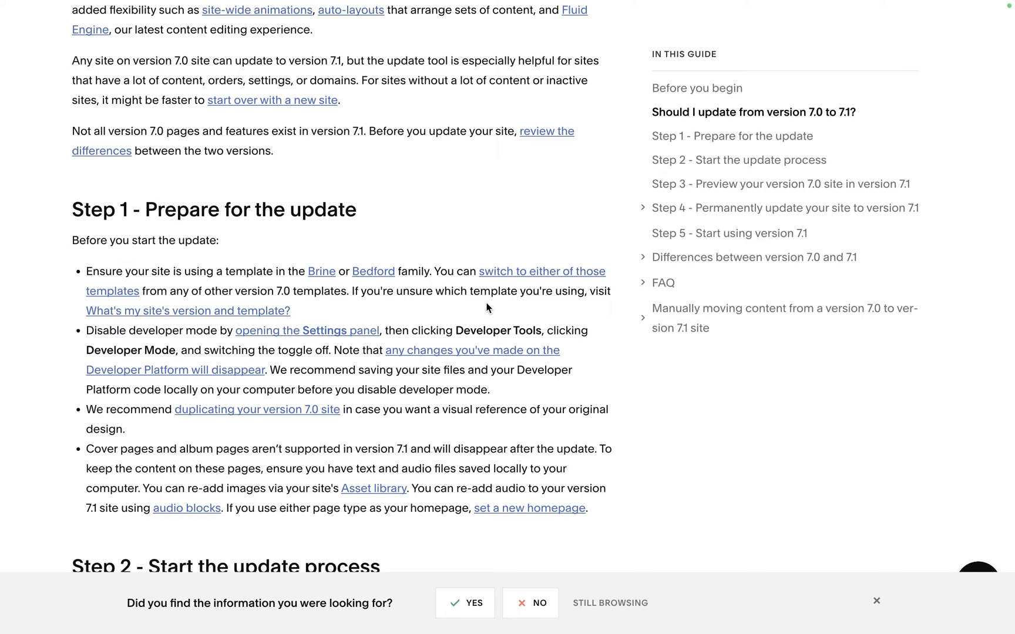
mouse_move(477, 381)
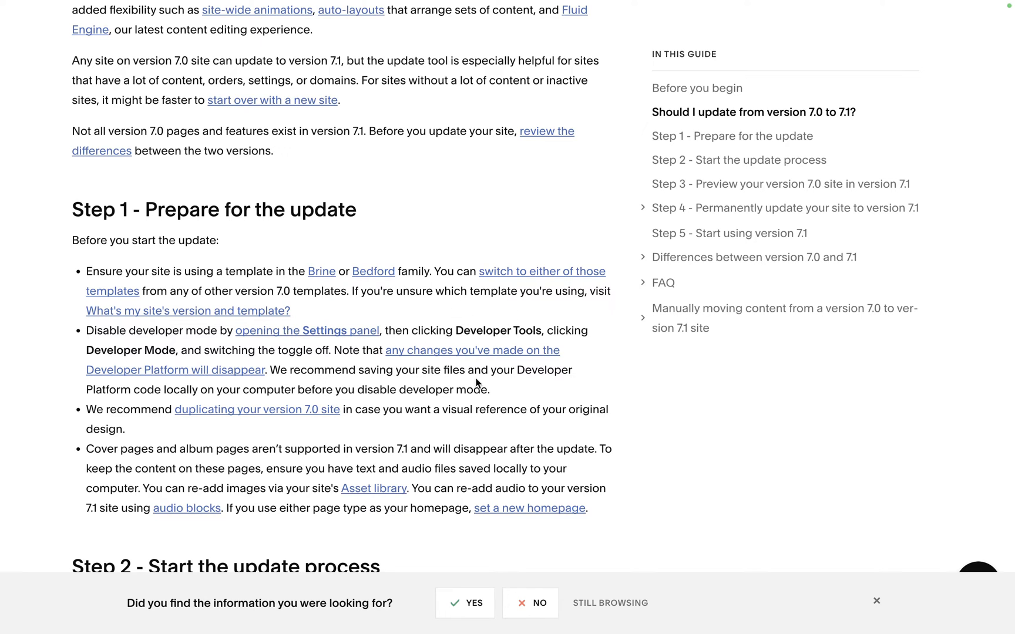
mouse_move(346, 315)
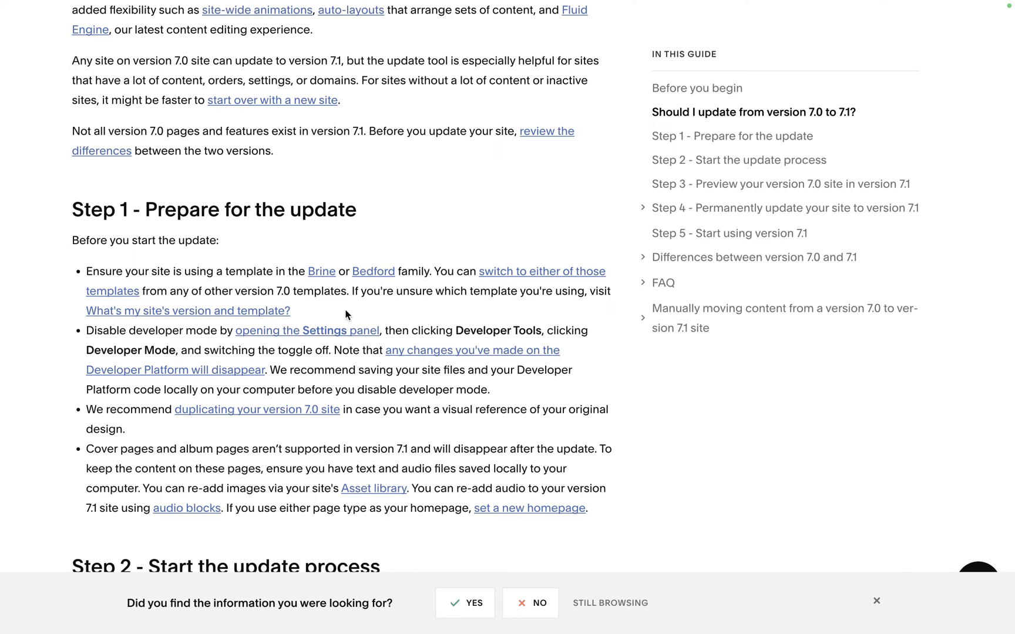
mouse_move(340, 385)
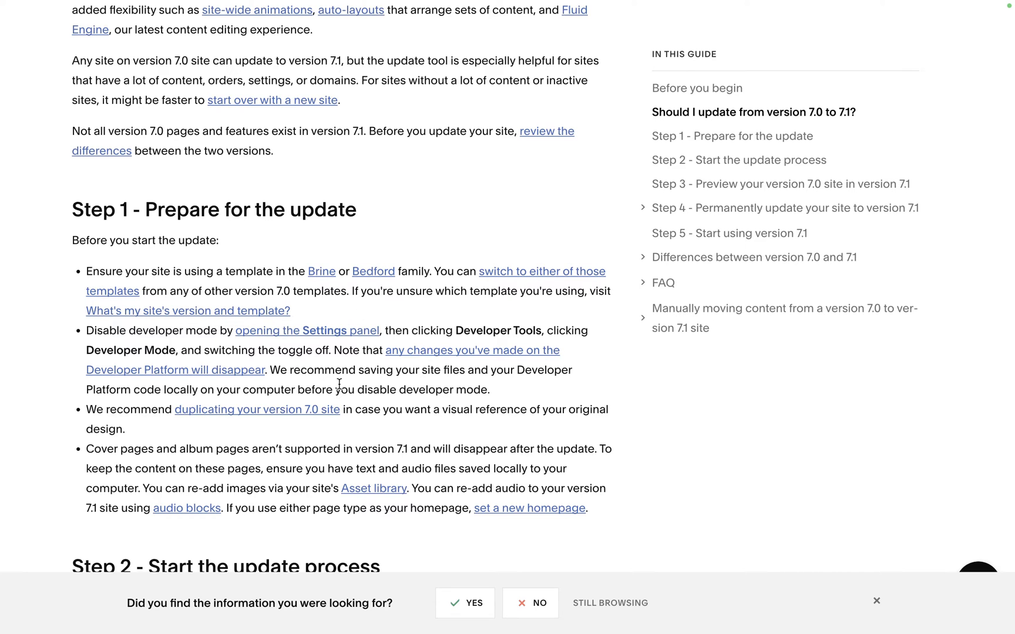
double_click(498, 330)
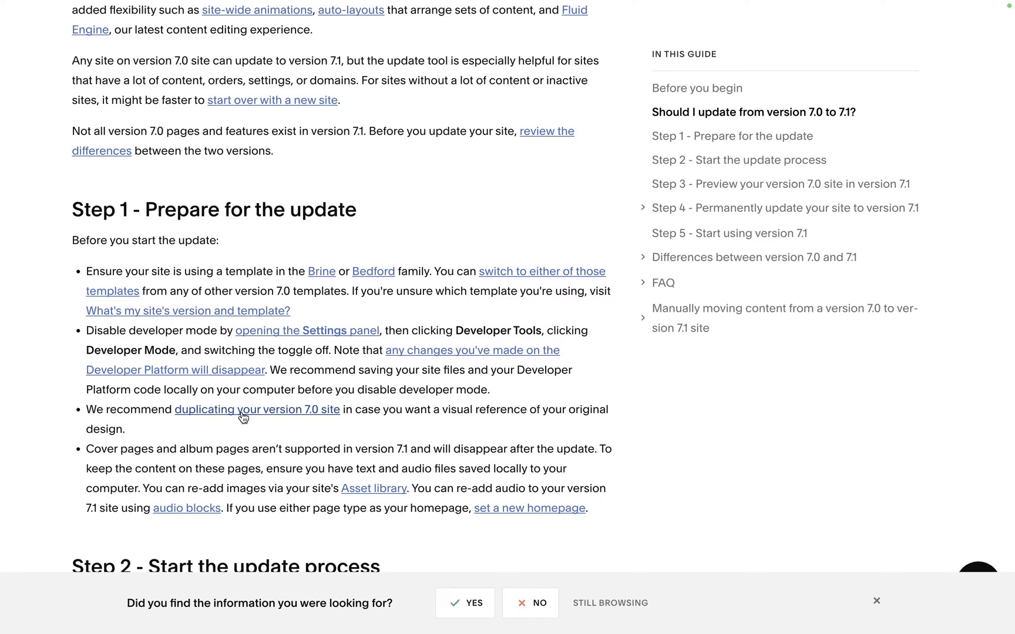
mouse_move(297, 410)
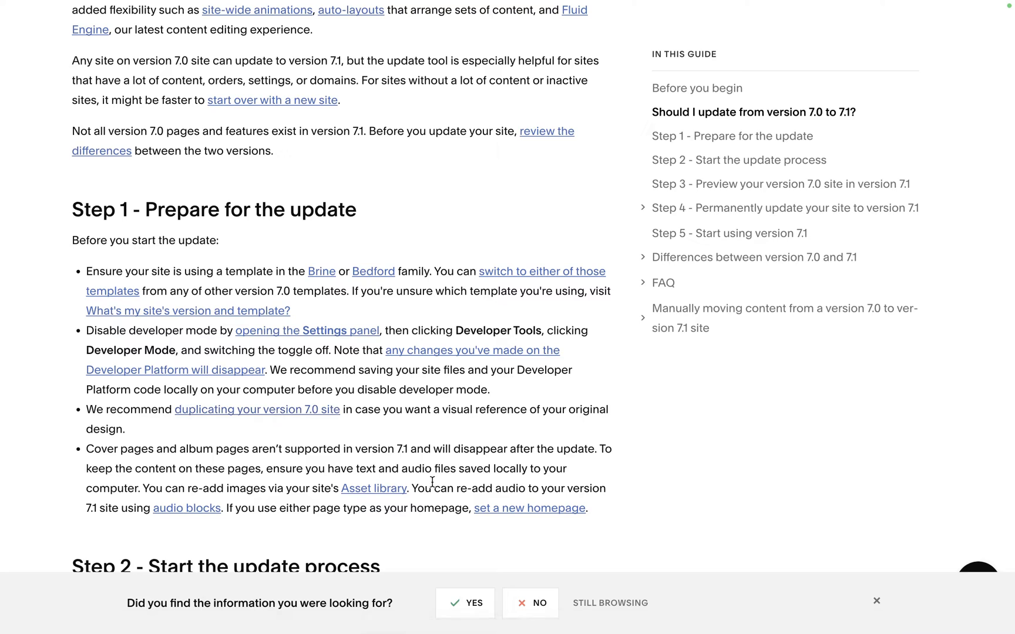
scroll("down", 3)
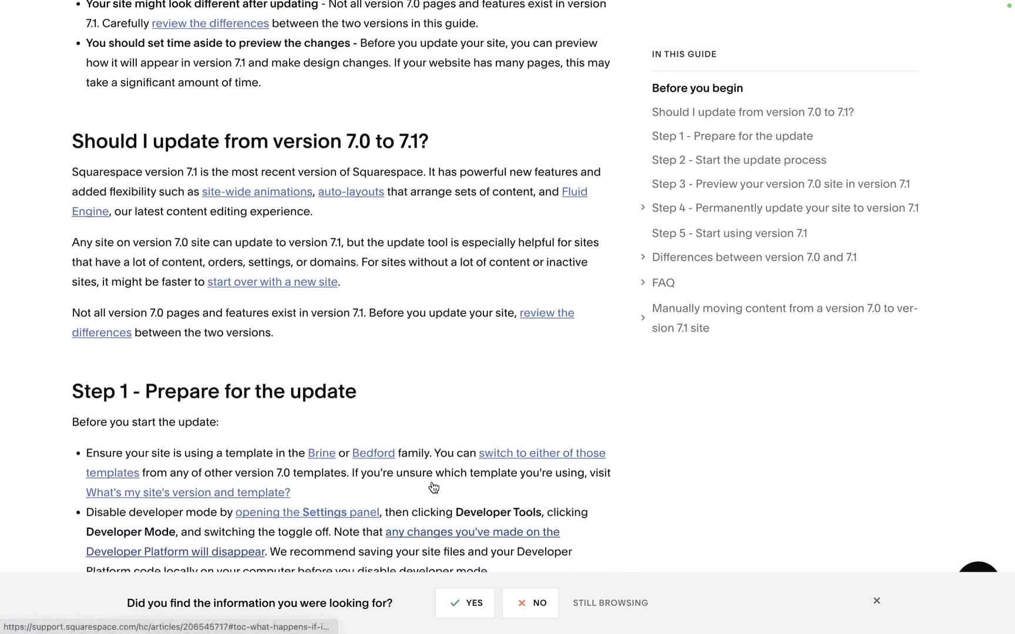
scroll("up", 3)
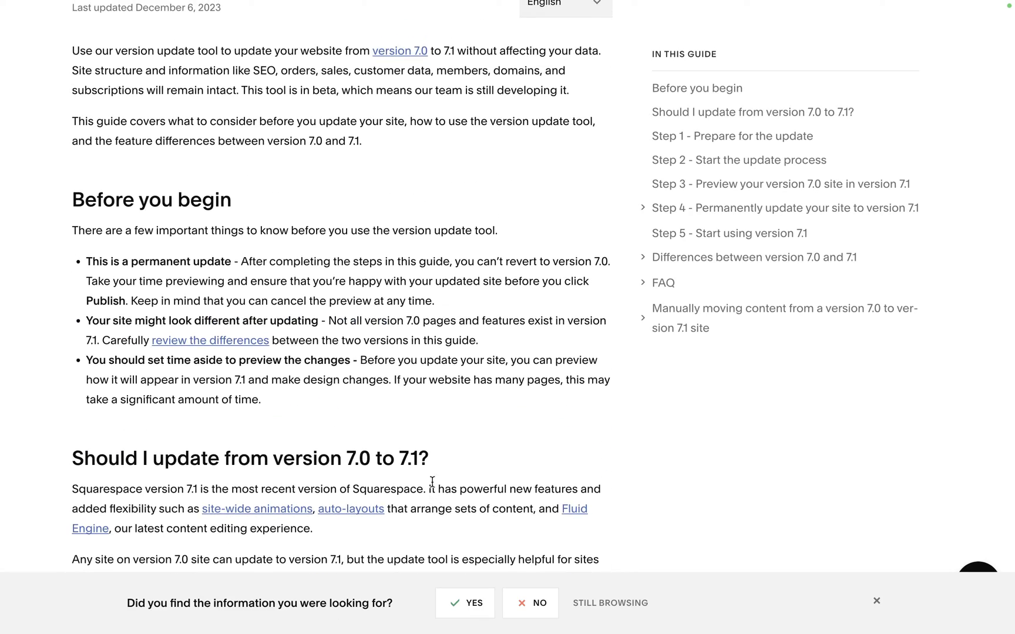
left_click_drag(85, 262, 231, 261)
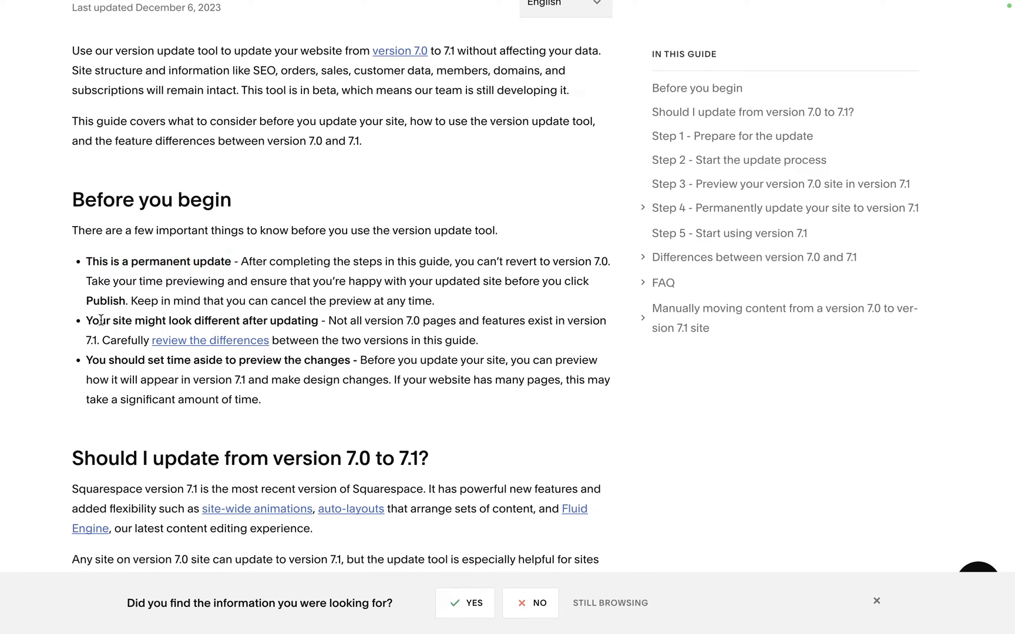
left_click_drag(84, 321, 319, 321)
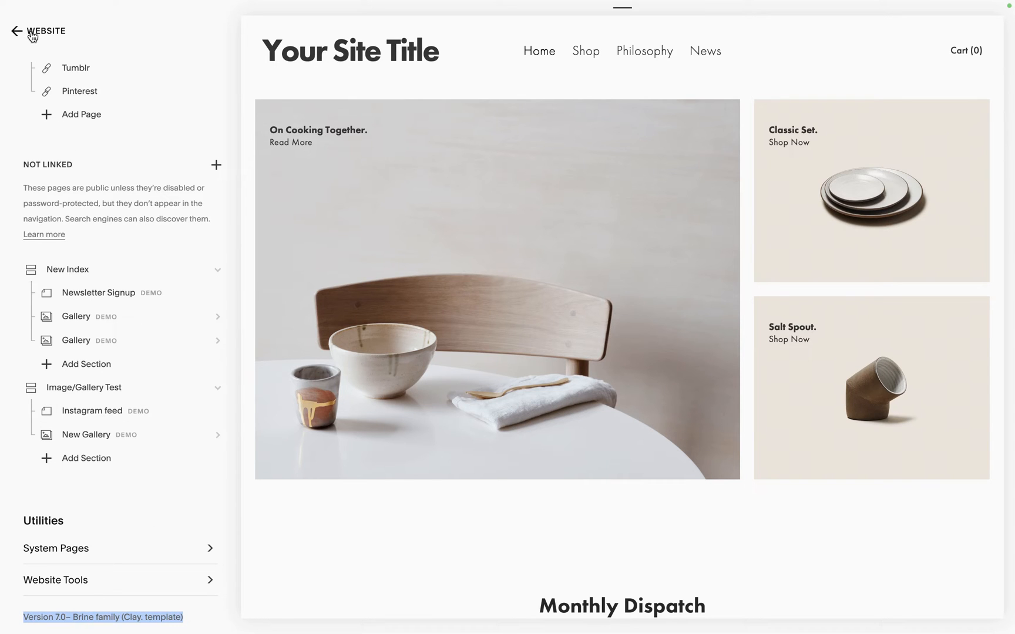
- Confirm Developer Mode is off under Settings > Developer Tools, then close Settings
left_click(15, 30)
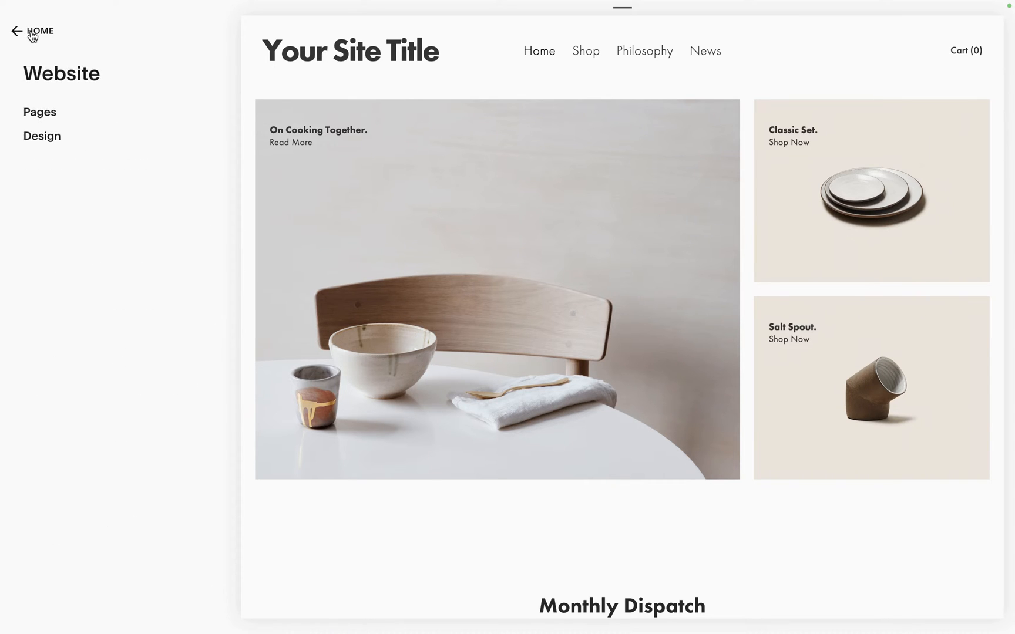
left_click(14, 31)
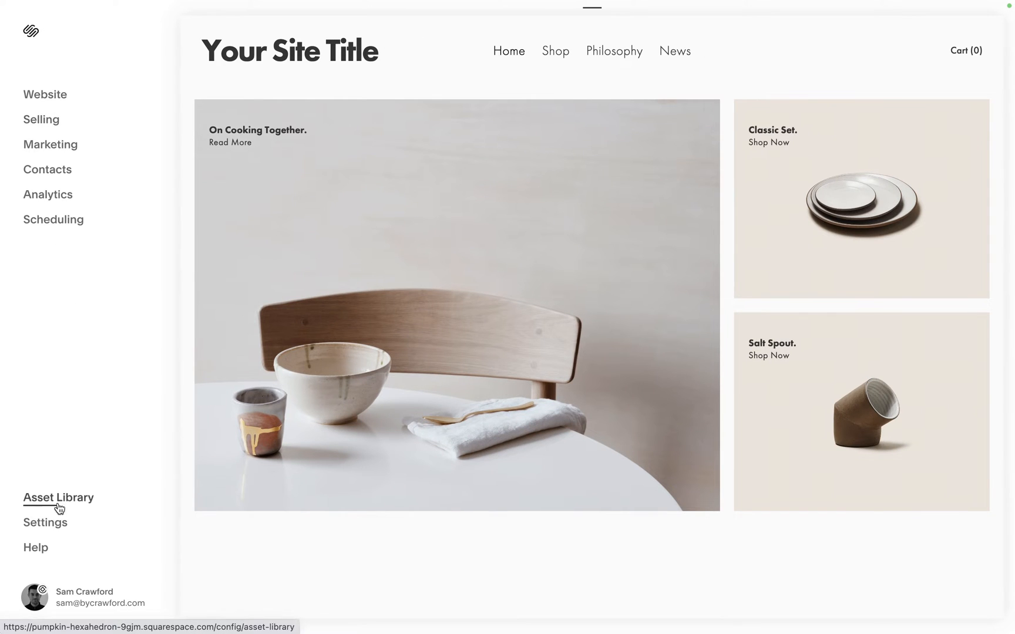
left_click(45, 522)
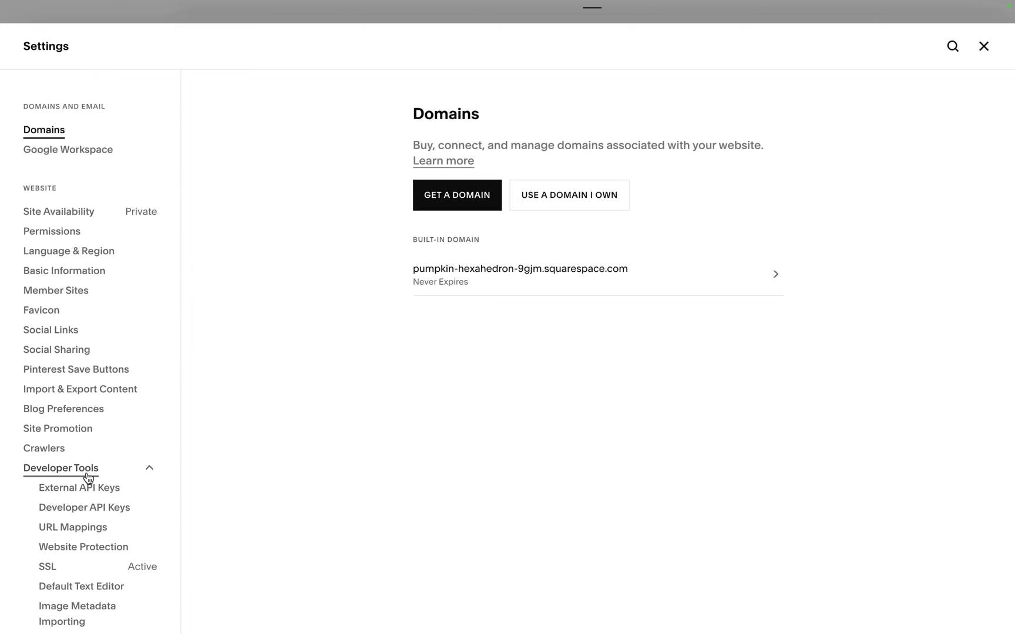
left_click(78, 548)
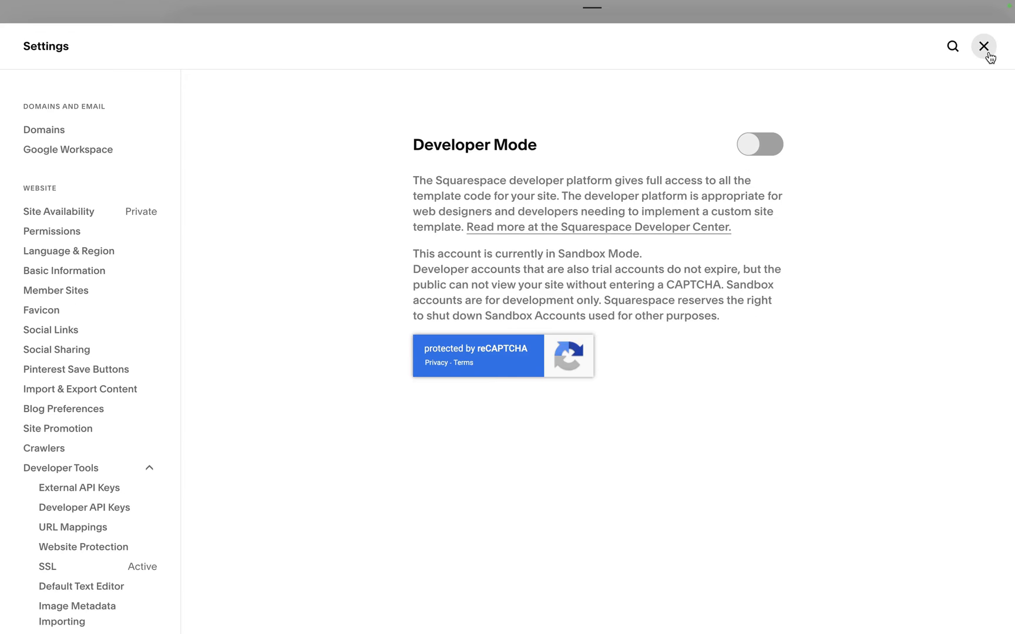
left_click(982, 46)
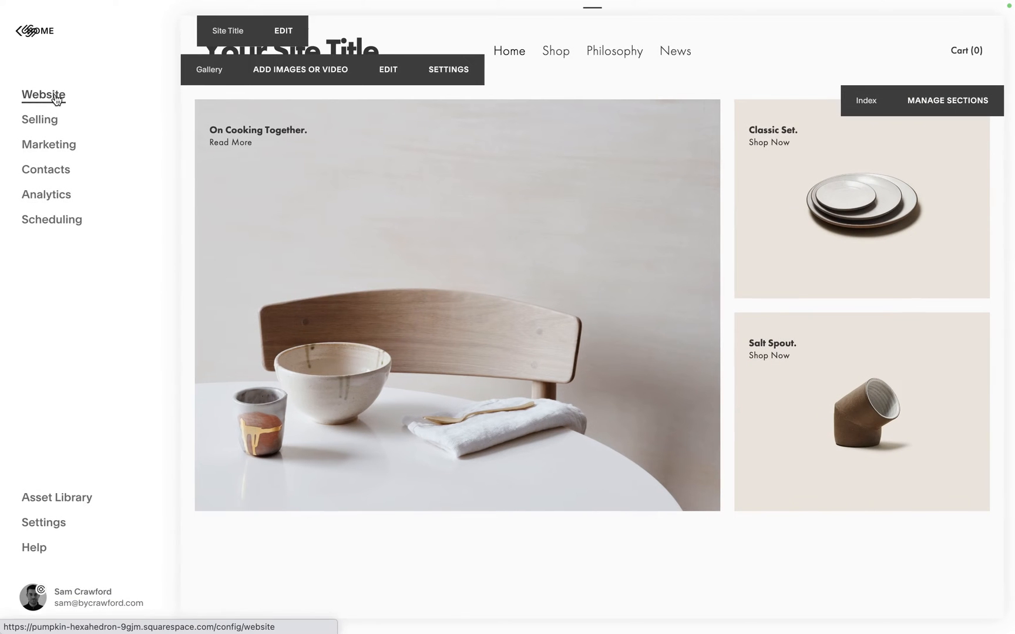
- Preview the Update to Version 7.1 overview from Website > Design
left_click(42, 95)
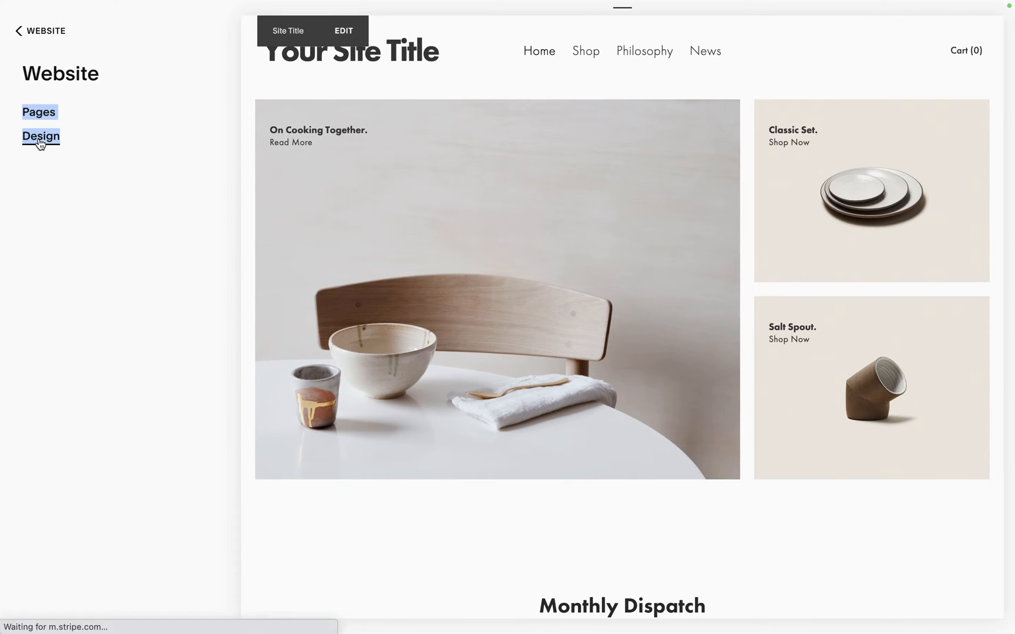
left_click(40, 136)
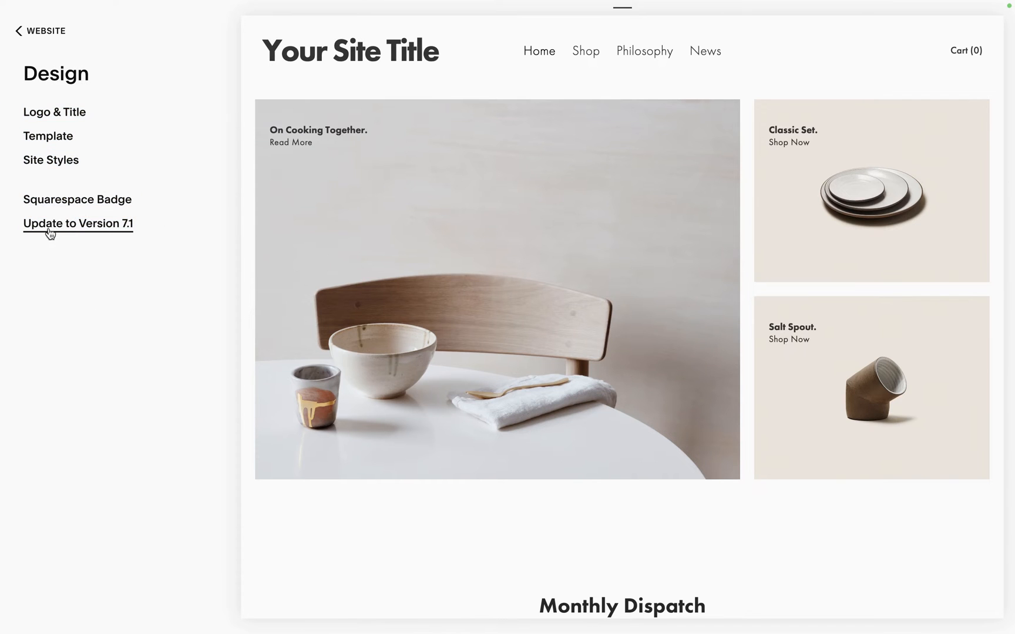
left_click(78, 223)
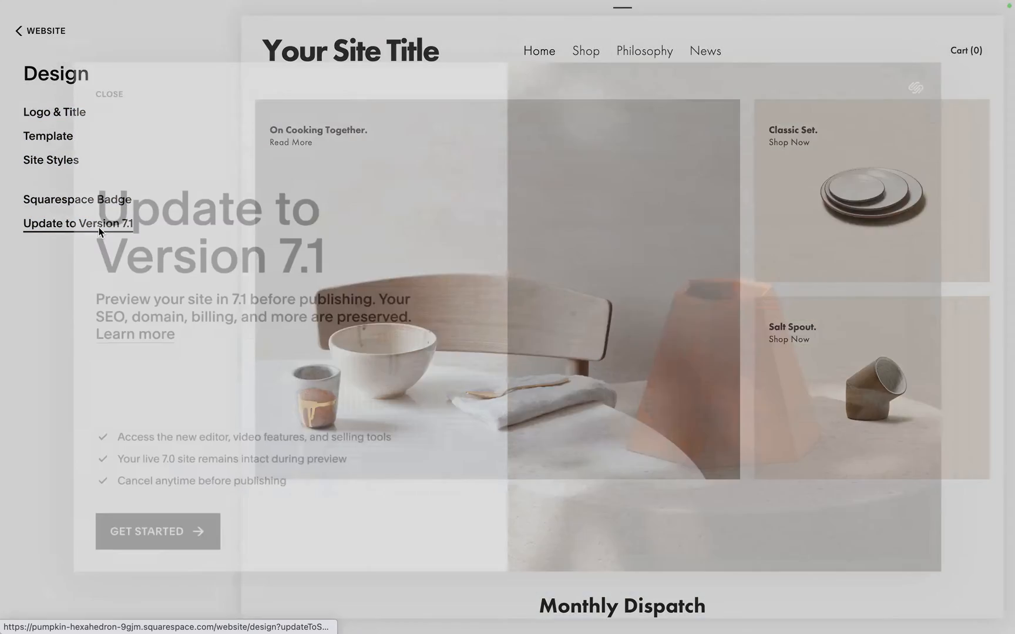
left_click(77, 224)
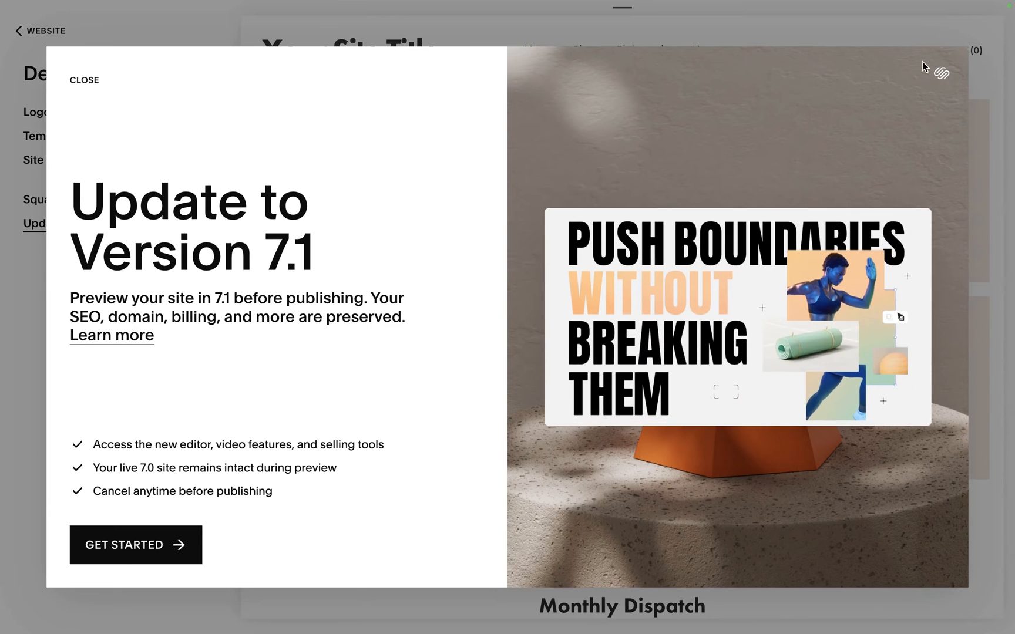
- Dismiss the update offer and return to the account projects list
left_click(84, 80)
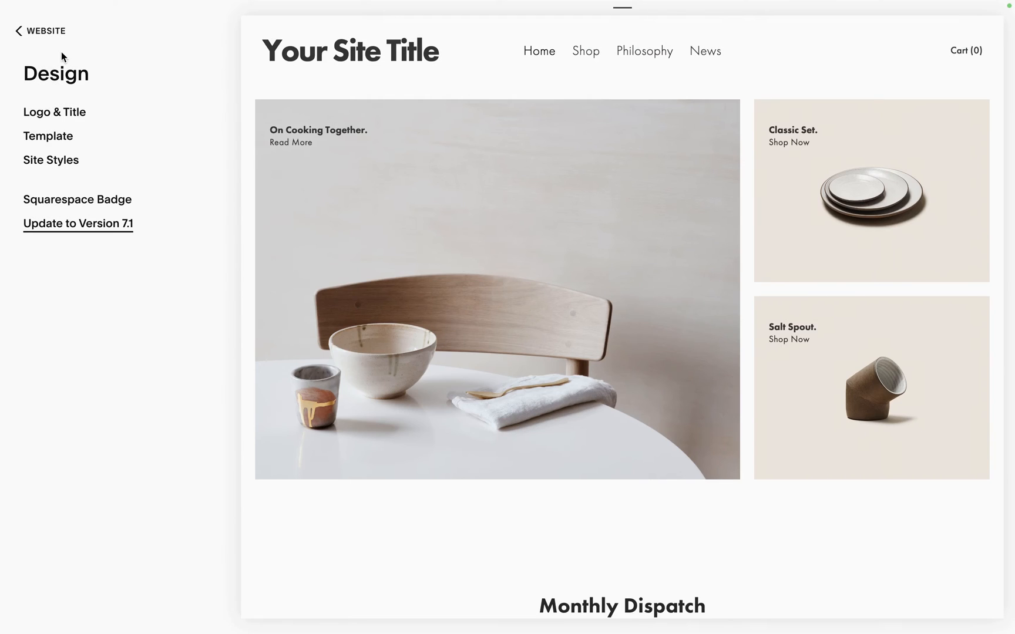
left_click(41, 31)
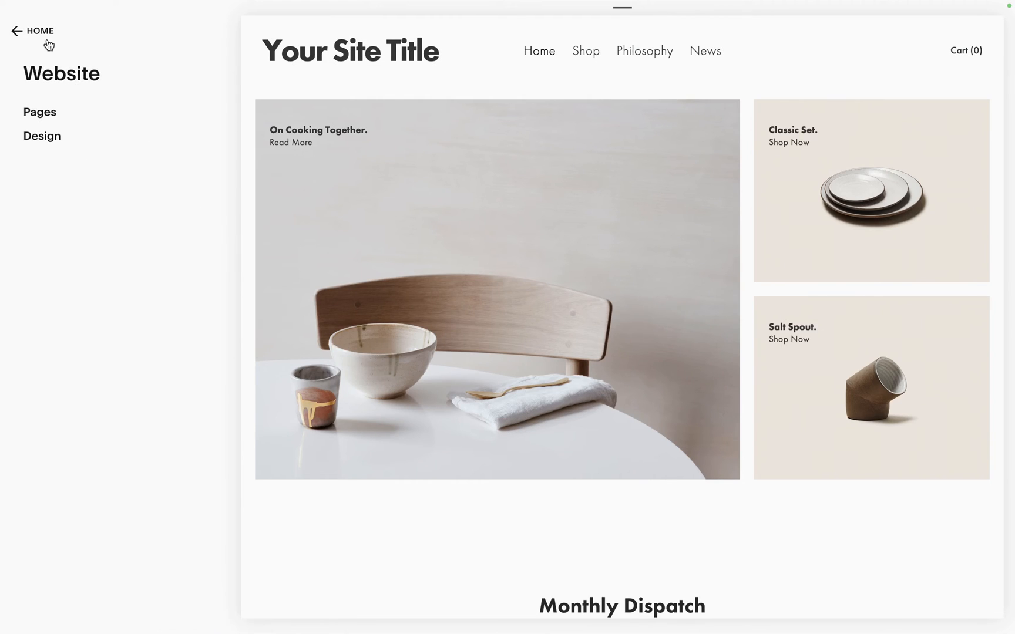
left_click(33, 30)
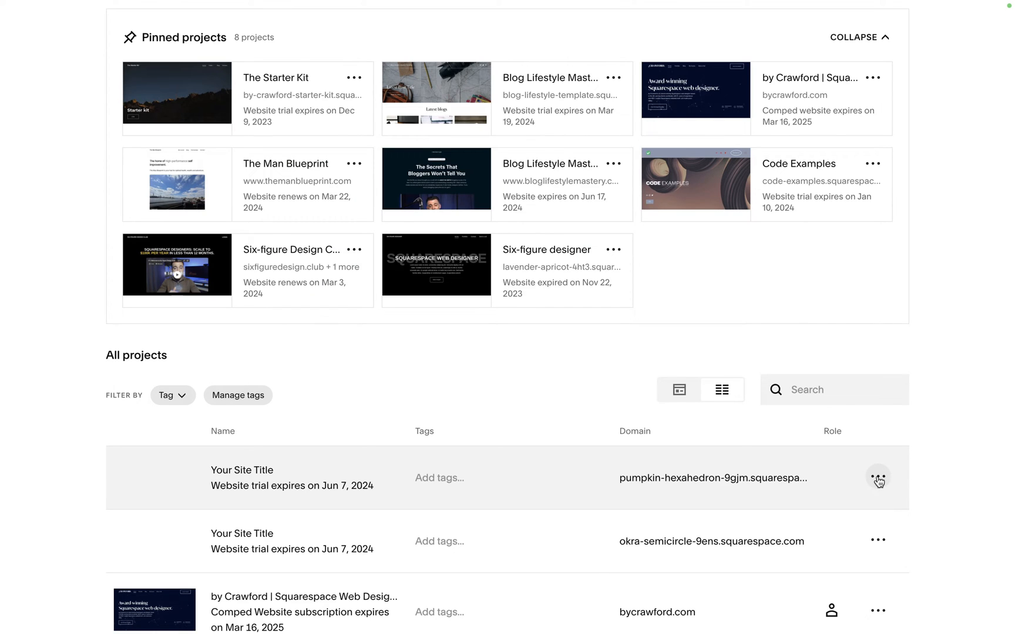
- Duplicate the first 'Your Site Title' website and open that site
left_click(877, 477)
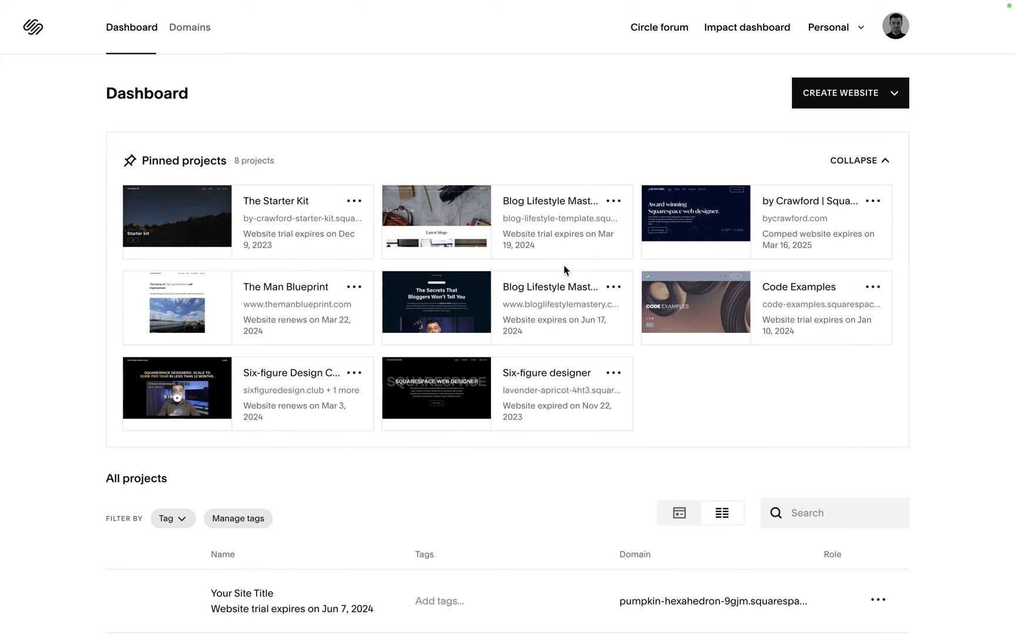
scroll("down", 3)
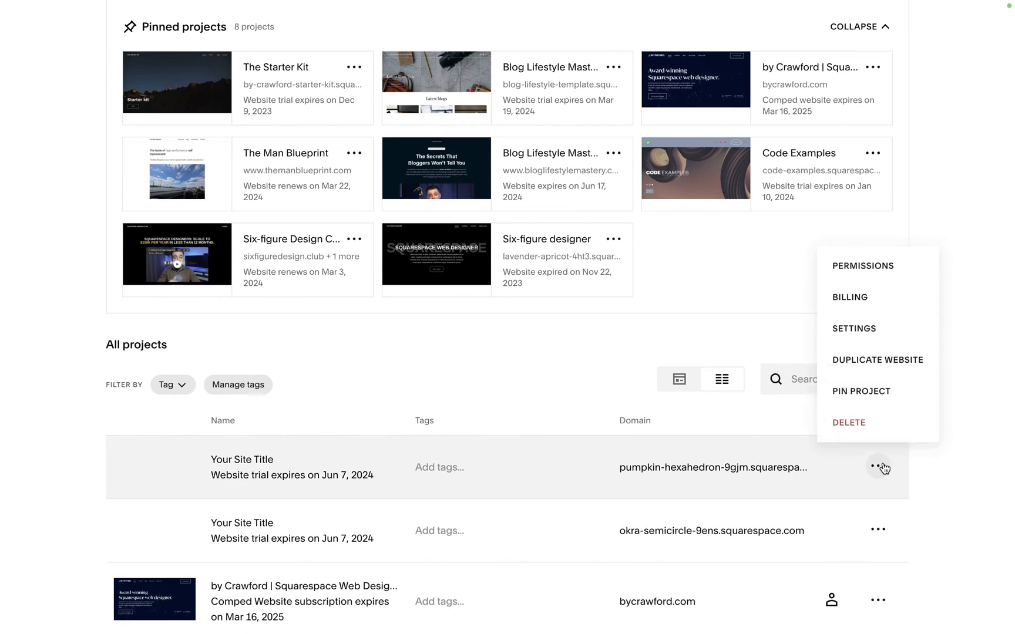
left_click(877, 359)
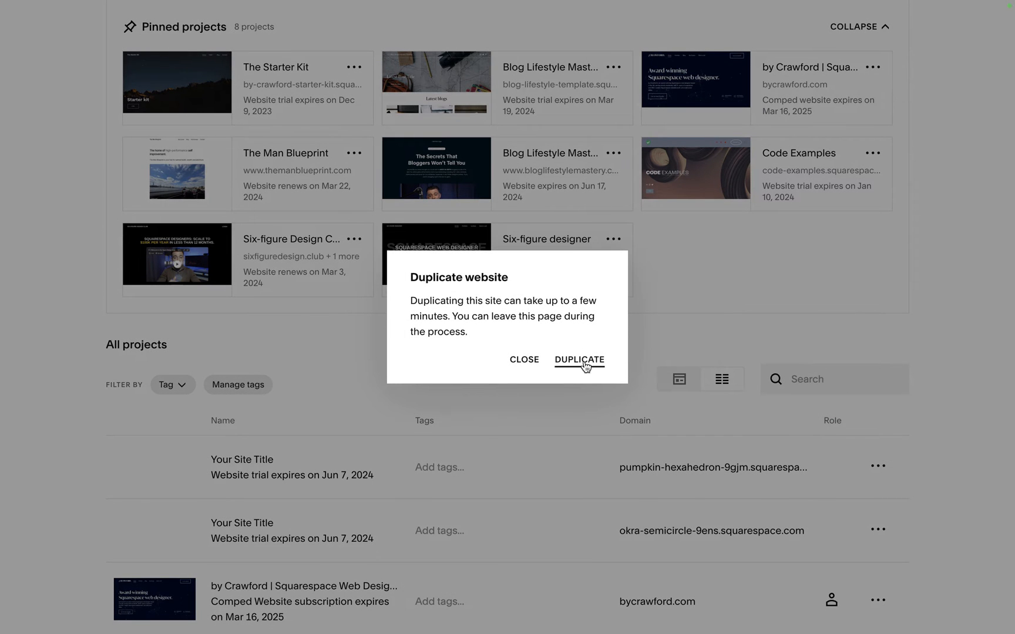
left_click(579, 359)
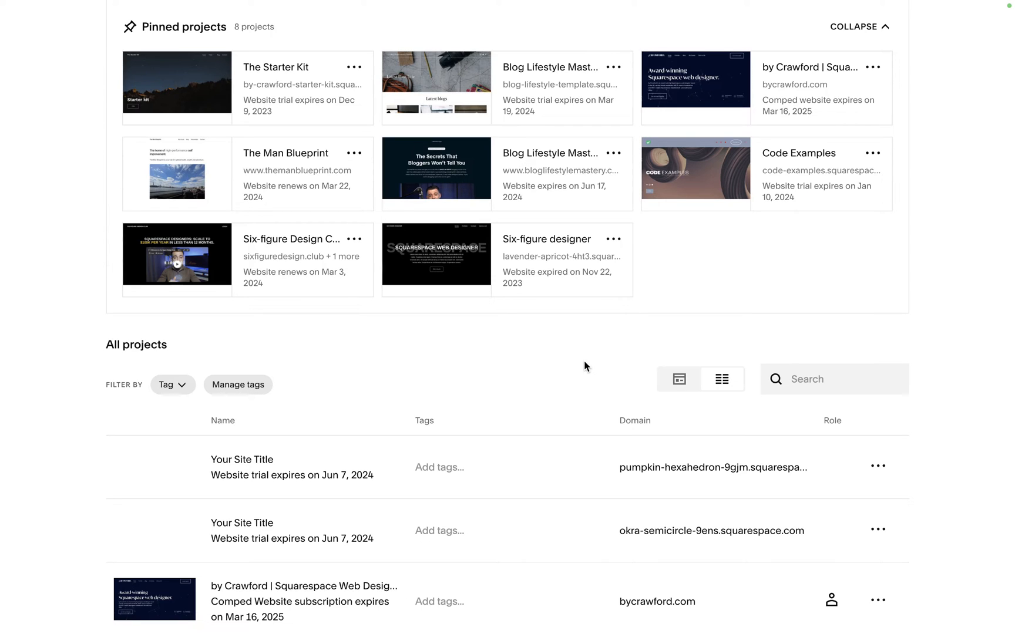
left_click(249, 466)
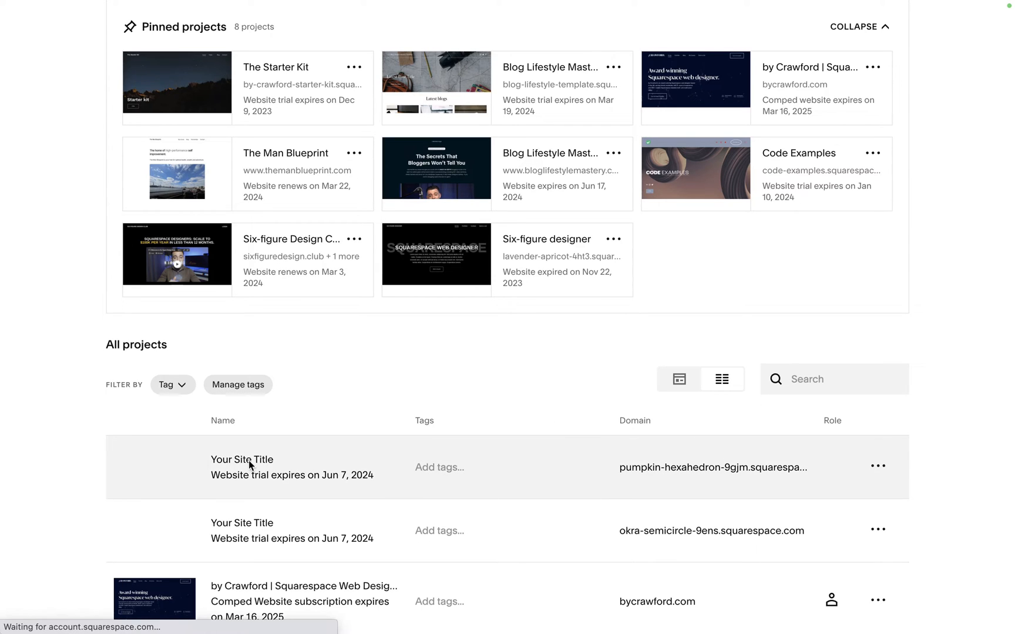
- Preview the site in Version 7.1 and publish it as a live 7.1 site
left_click(242, 467)
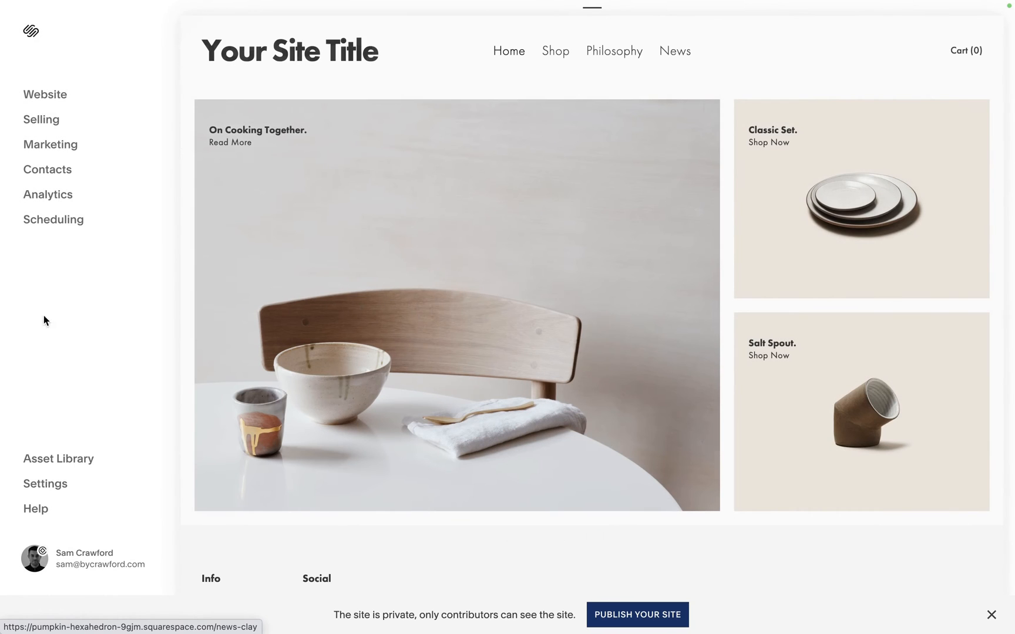
left_click(45, 94)
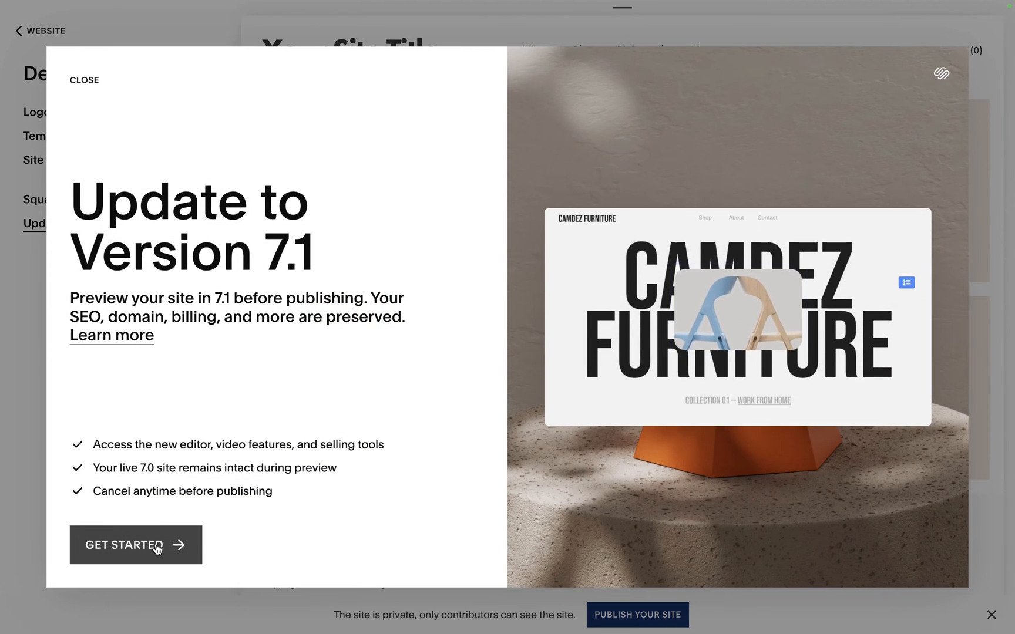
left_click(136, 545)
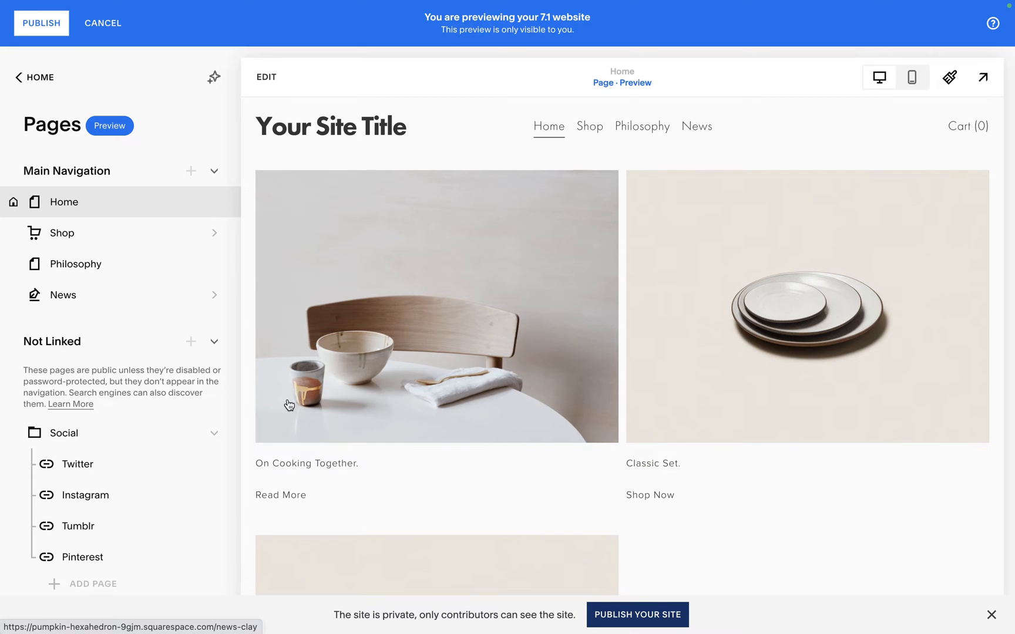
left_click(41, 22)
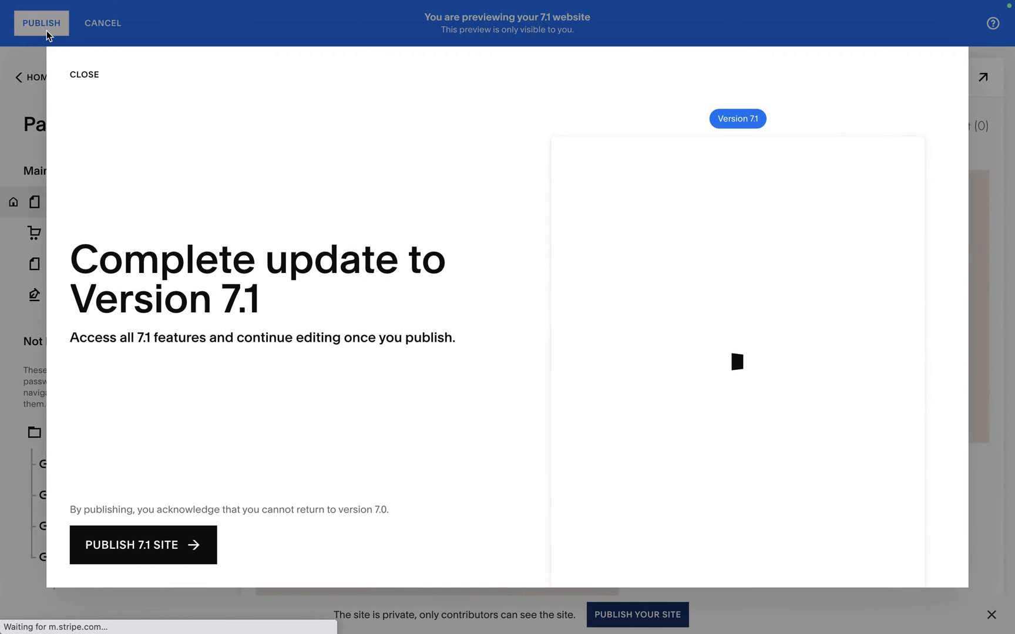
left_click(143, 545)
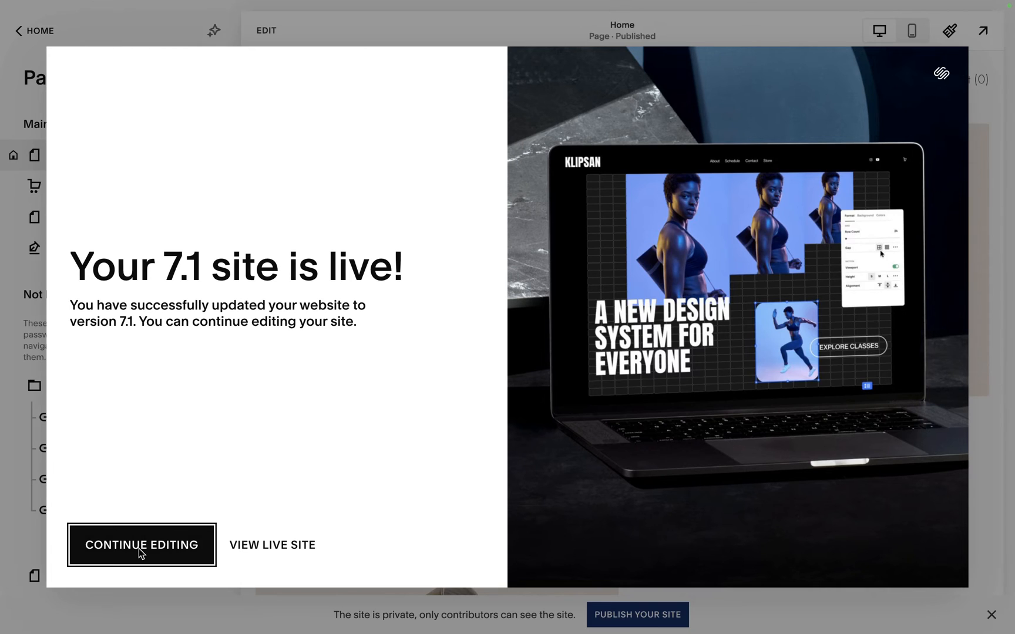
- Dismiss the 'Your 7.1 site is live!' screen and continue editing the pages list
left_click(141, 545)
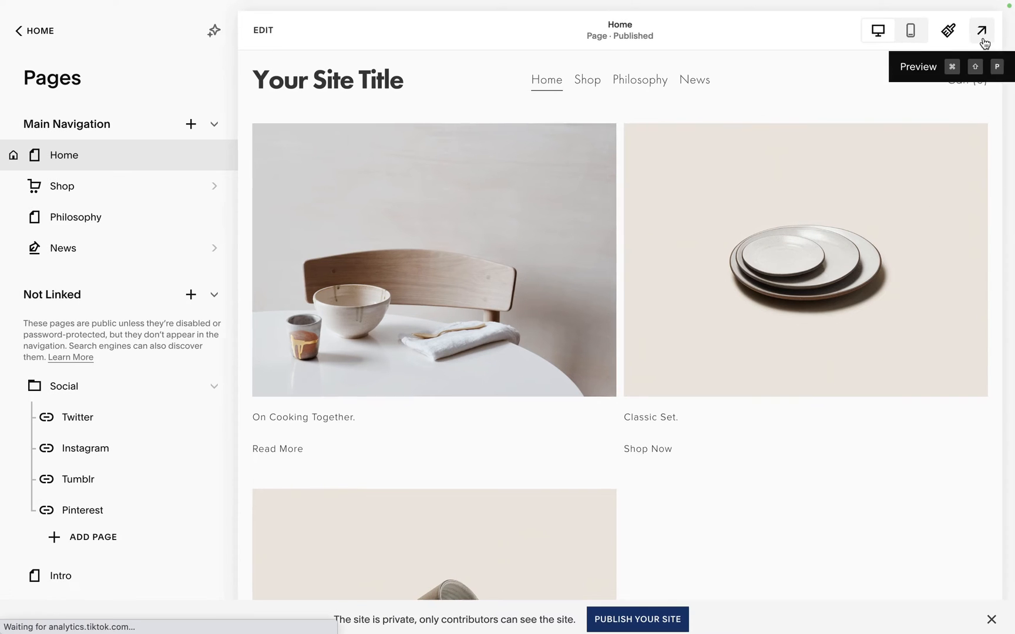
left_click(981, 29)
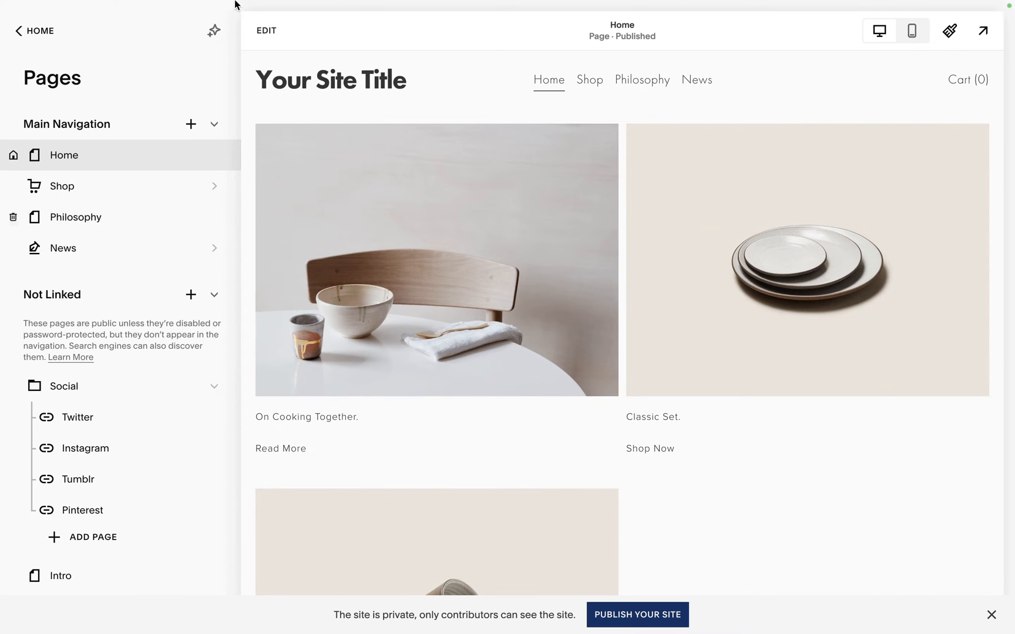
mouse_move(154, 170)
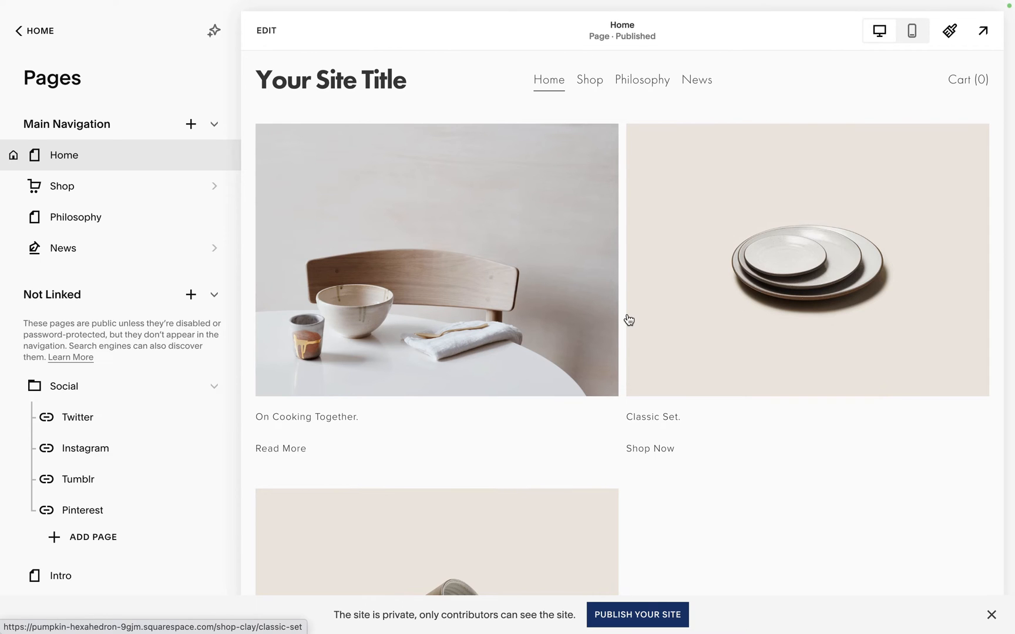
mouse_move(861, 157)
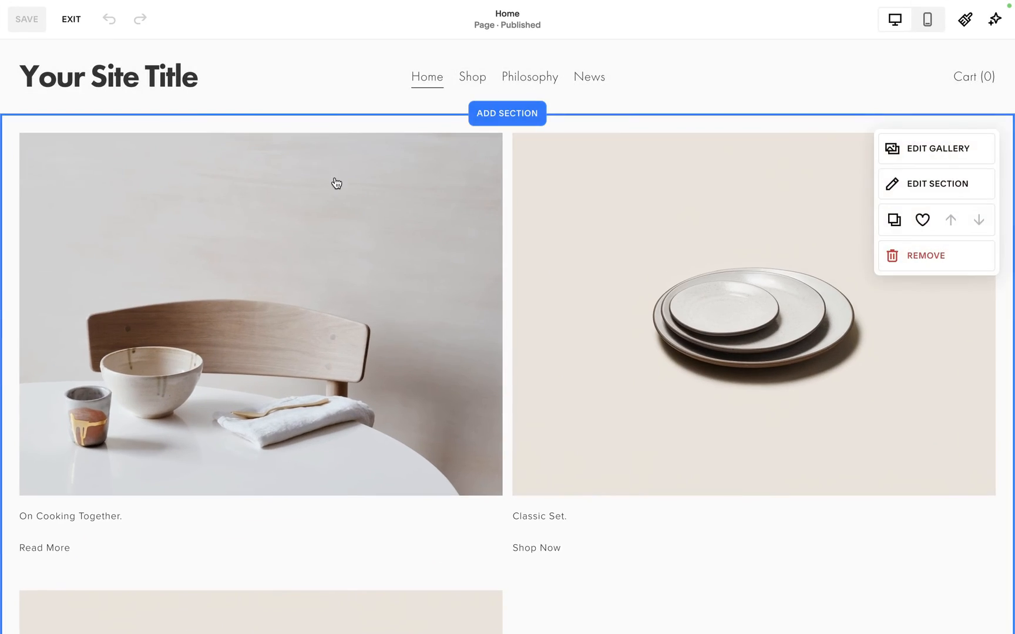
- Review the Shop store and its SEO tab, showing empty SEO title and description
scroll("down", 3)
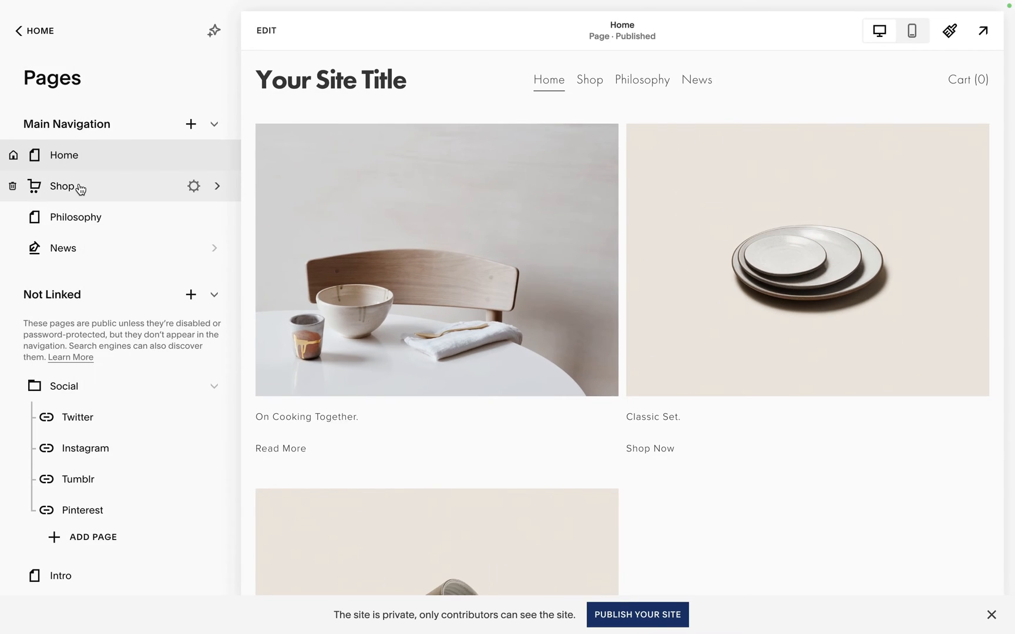
left_click(59, 187)
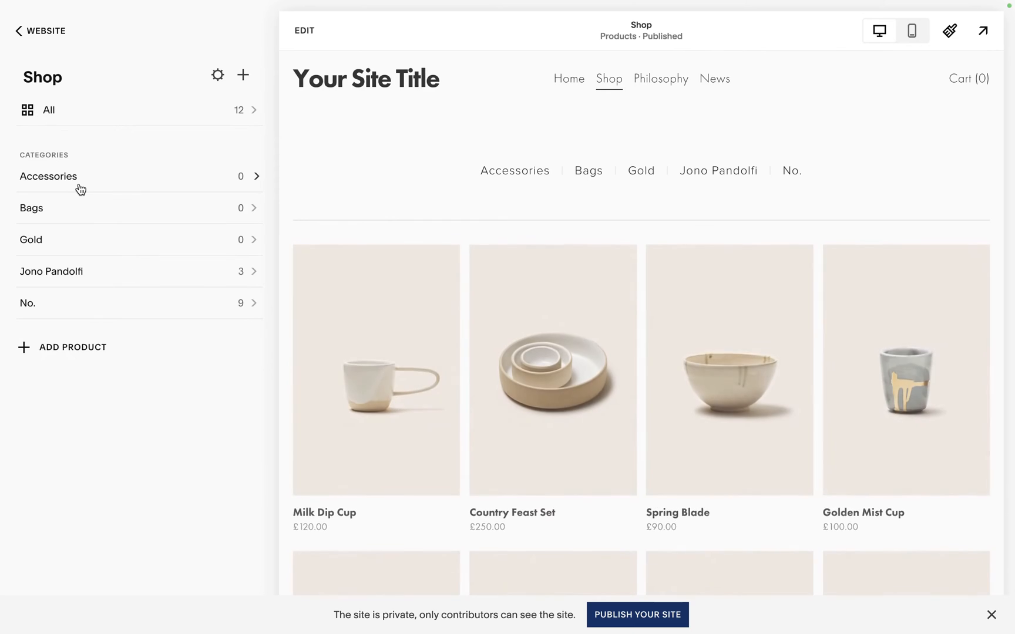
left_click(39, 30)
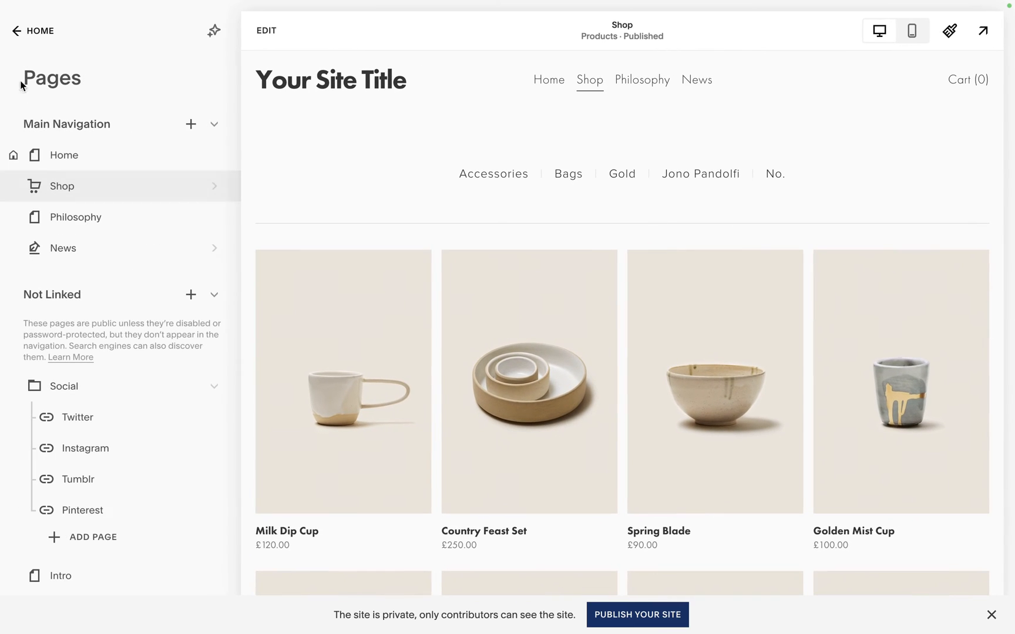
left_click(65, 155)
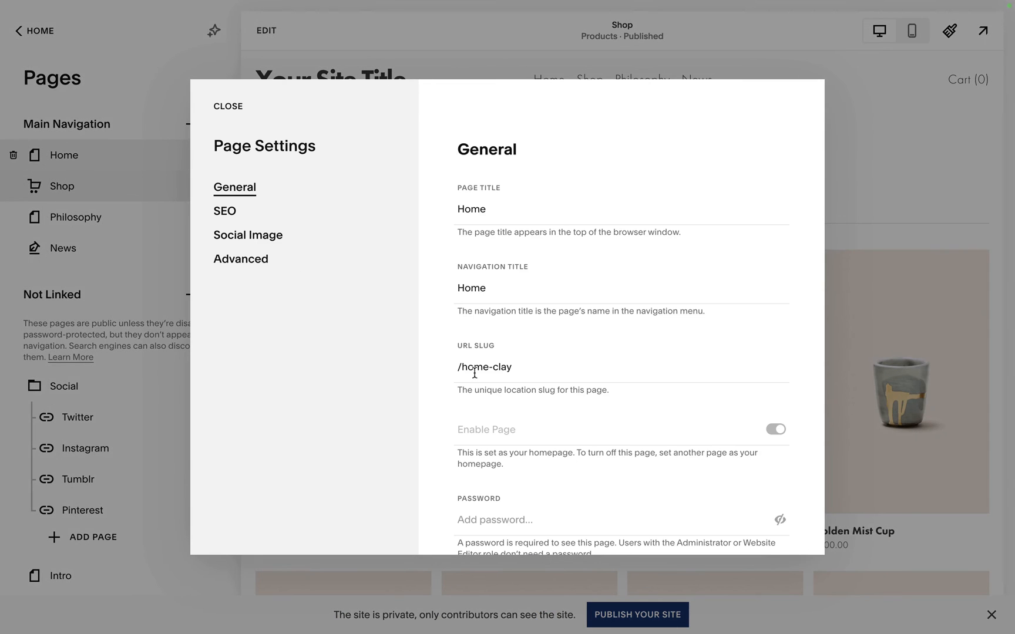
left_click(227, 106)
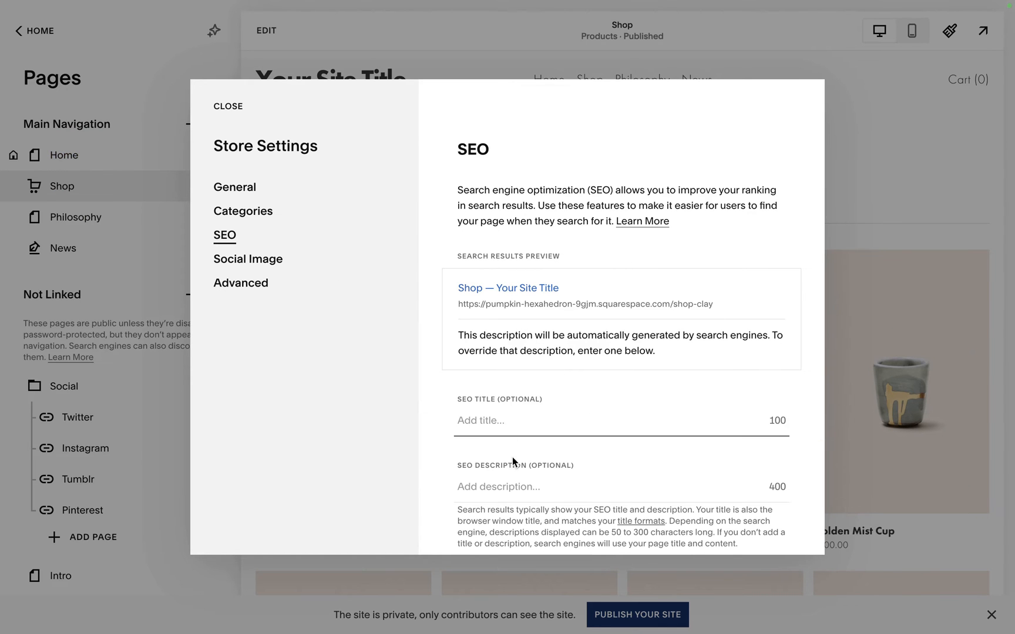
mouse_move(249, 196)
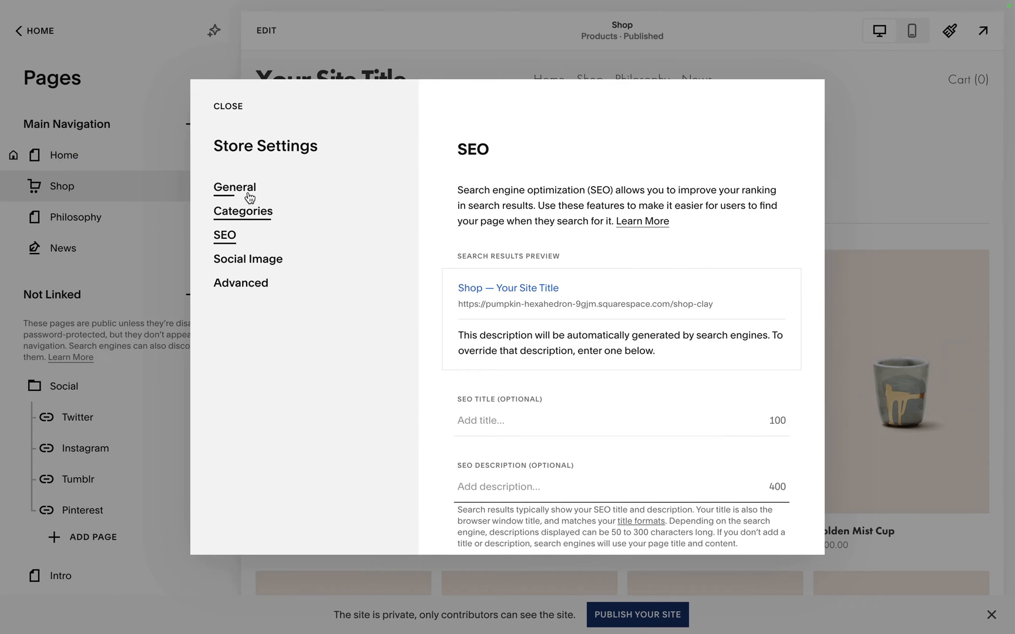
left_click(235, 187)
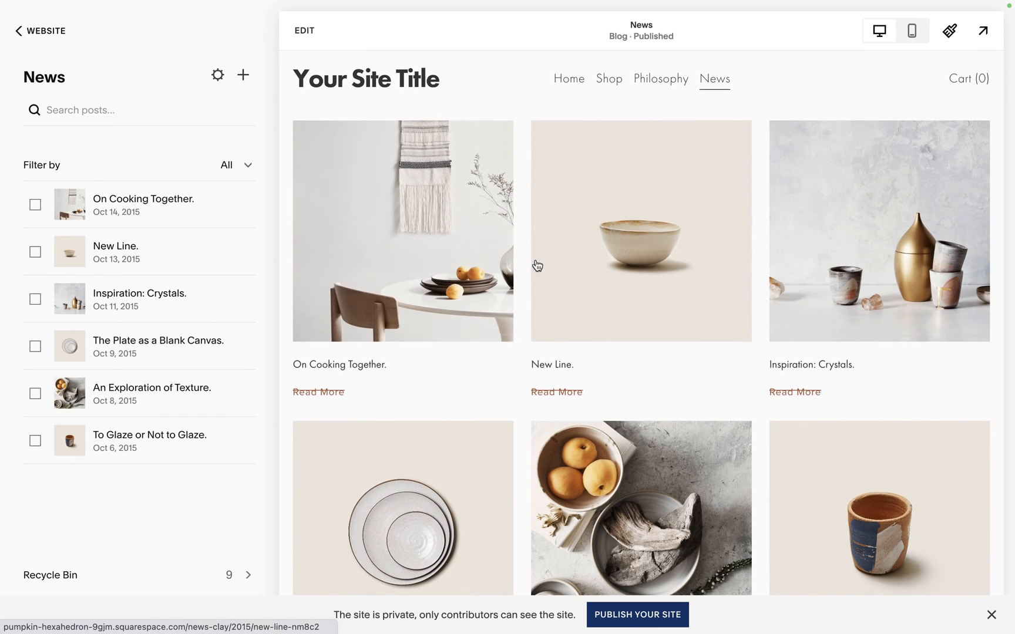
mouse_move(983, 31)
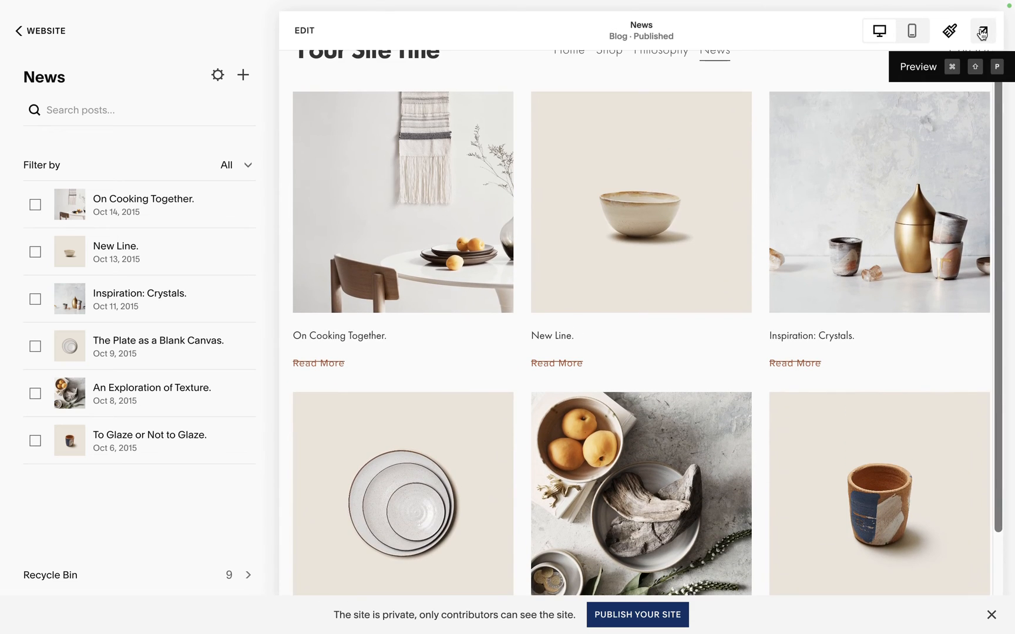
left_click(982, 30)
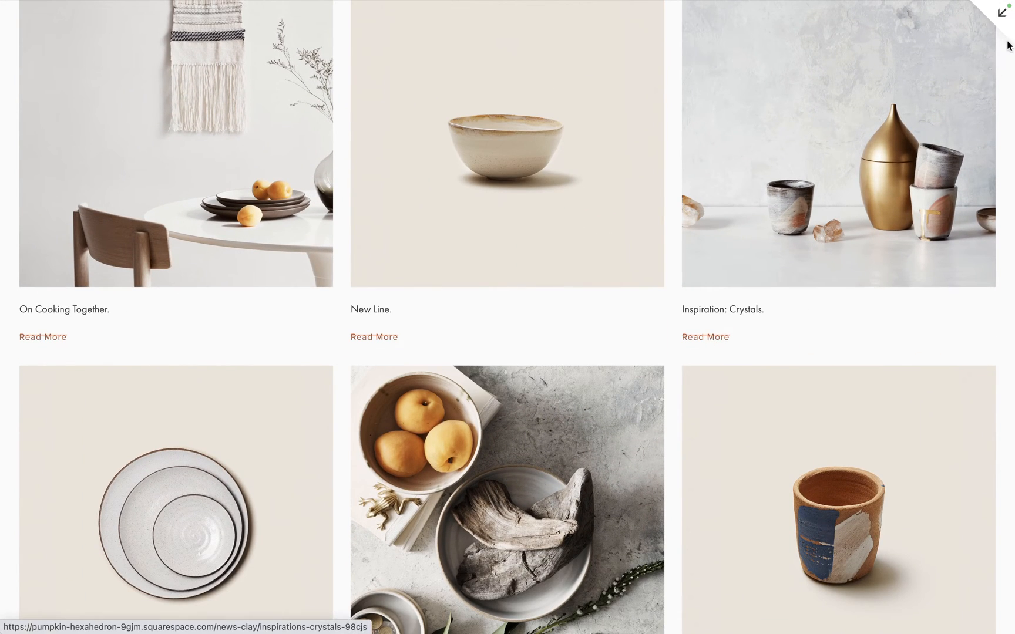
left_click(1002, 13)
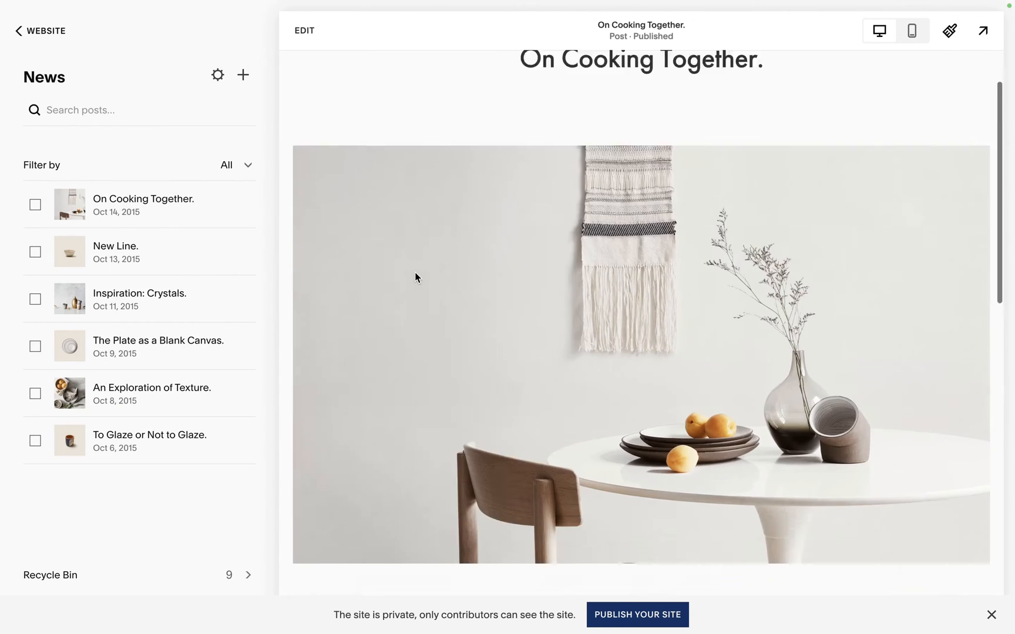
scroll("down", 3)
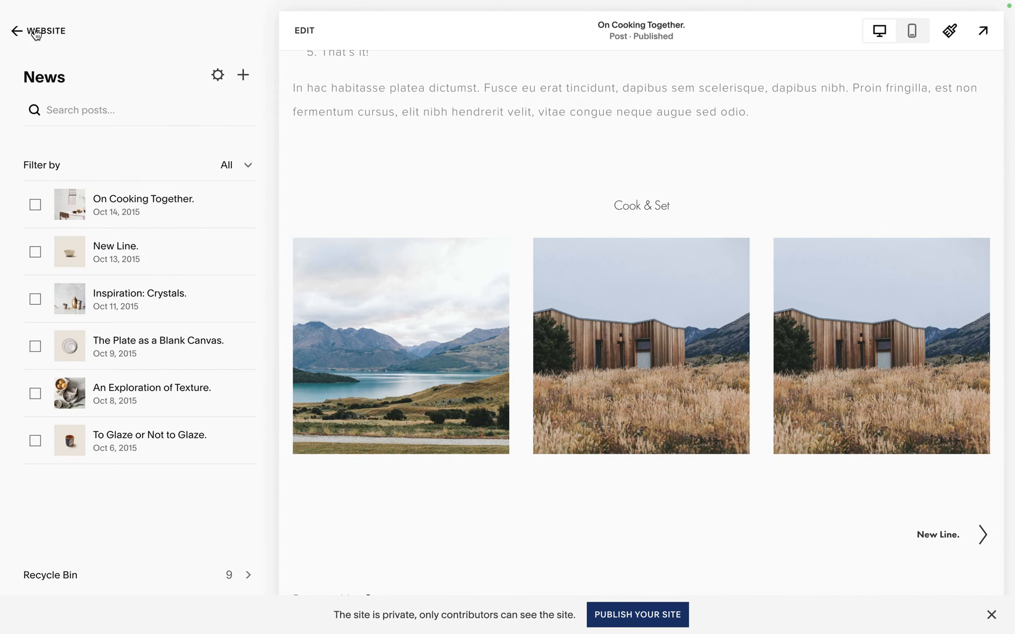
left_click(14, 32)
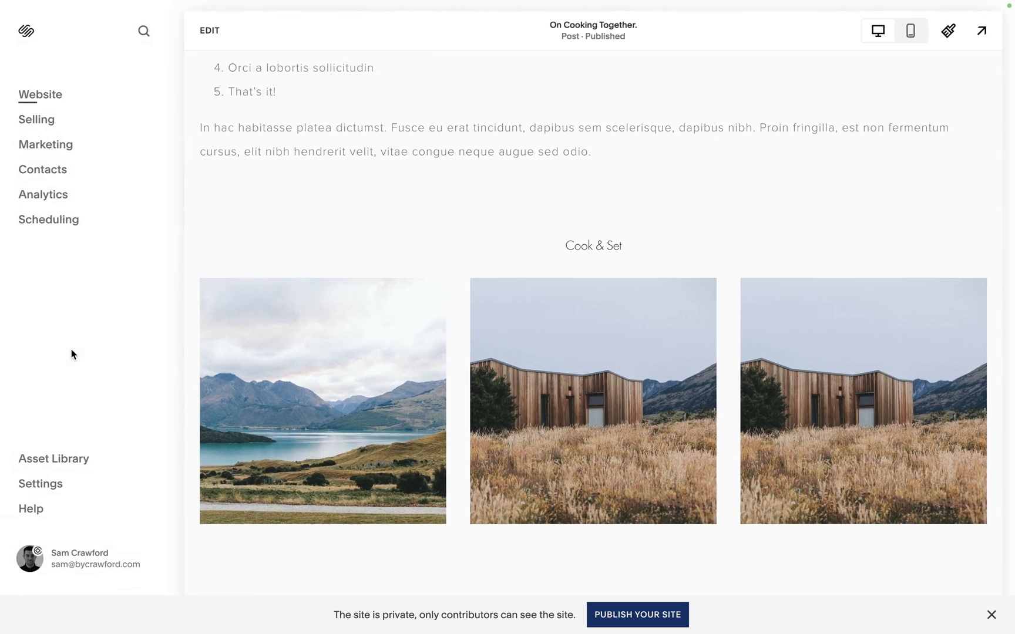
left_click(52, 458)
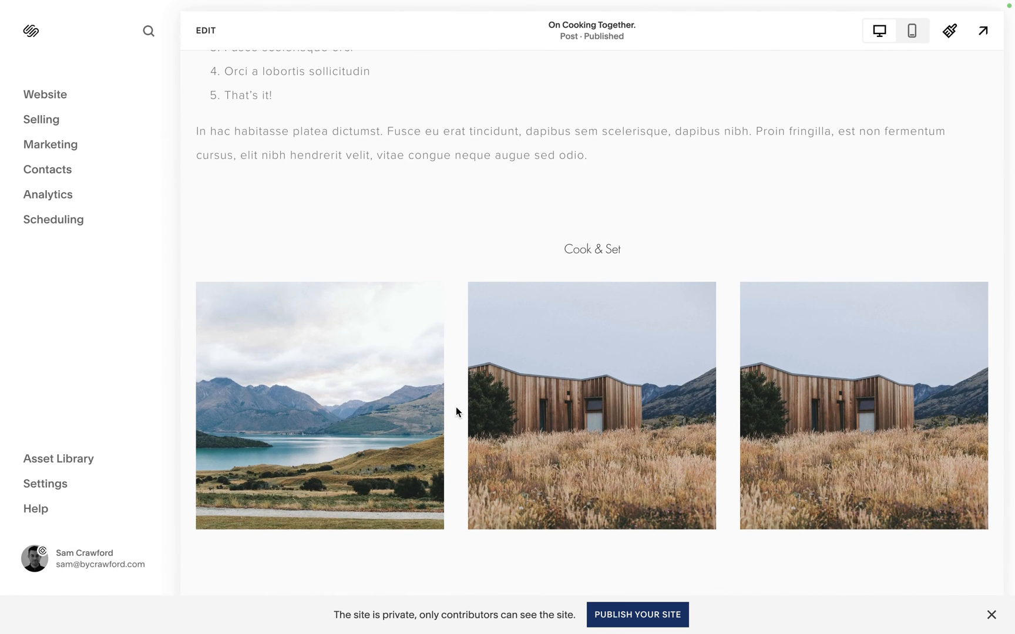
scroll("down", 3)
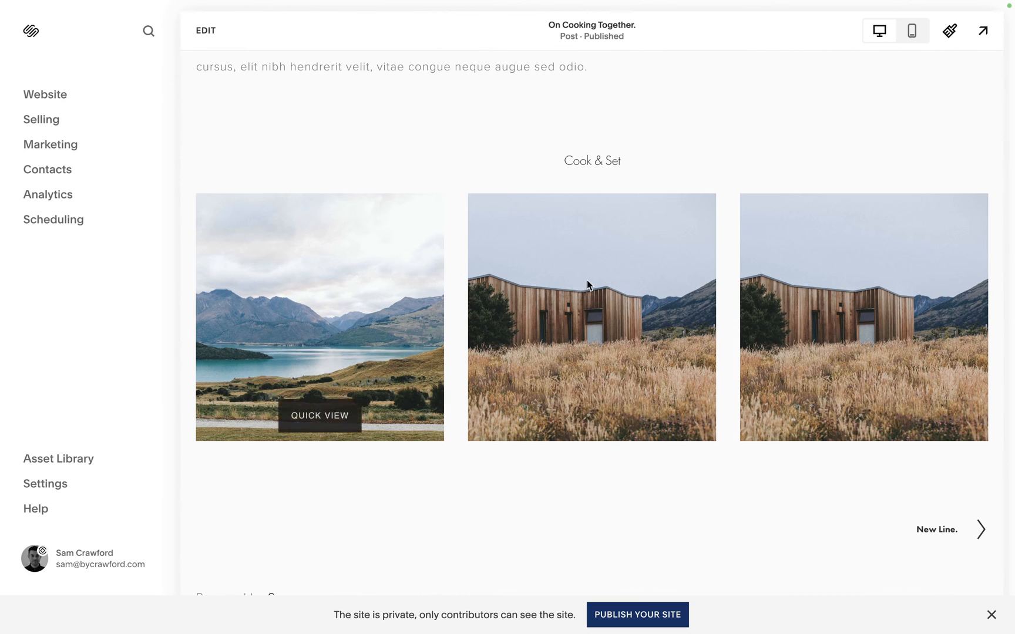
scroll("down", 3)
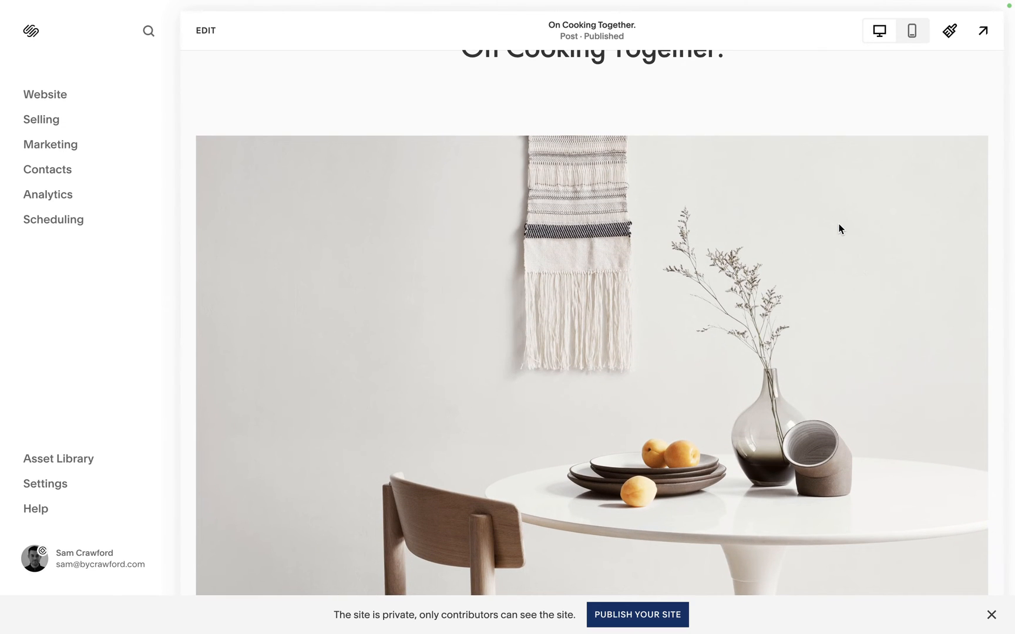
mouse_move(740, 288)
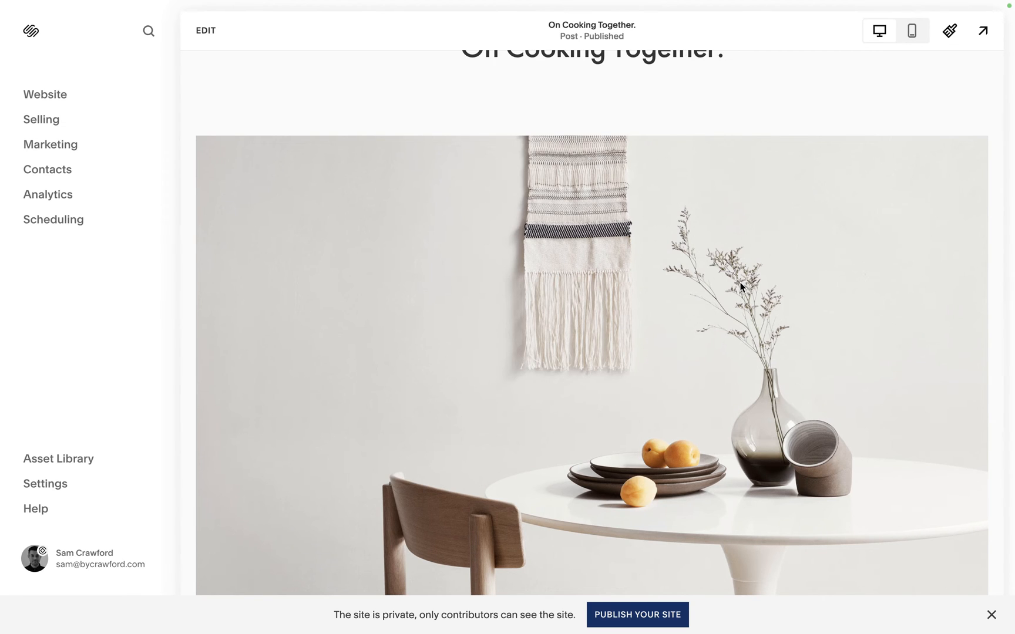
scroll("up", 3)
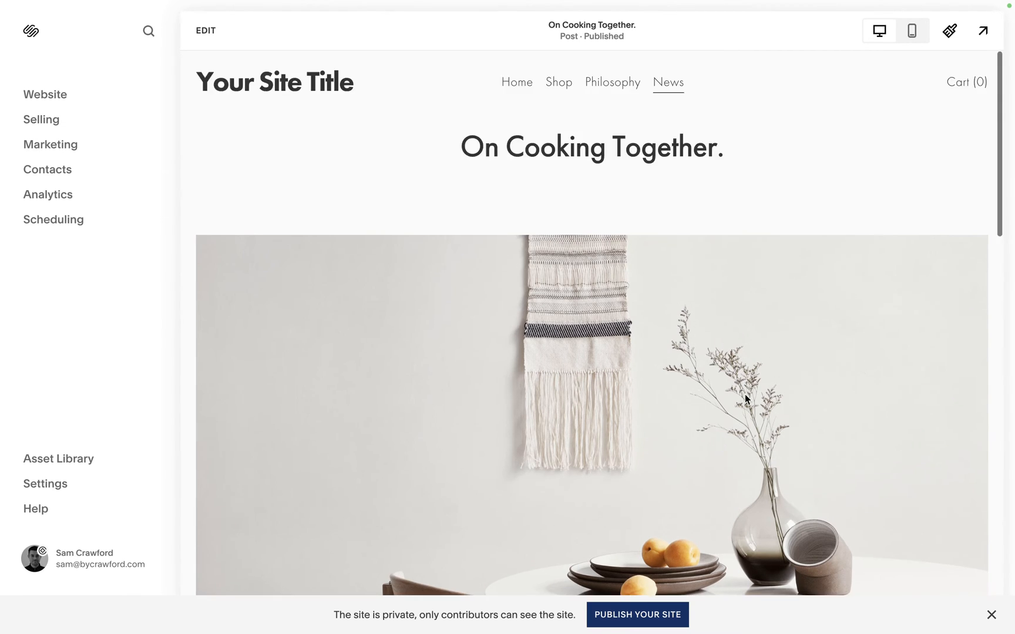
left_click(45, 94)
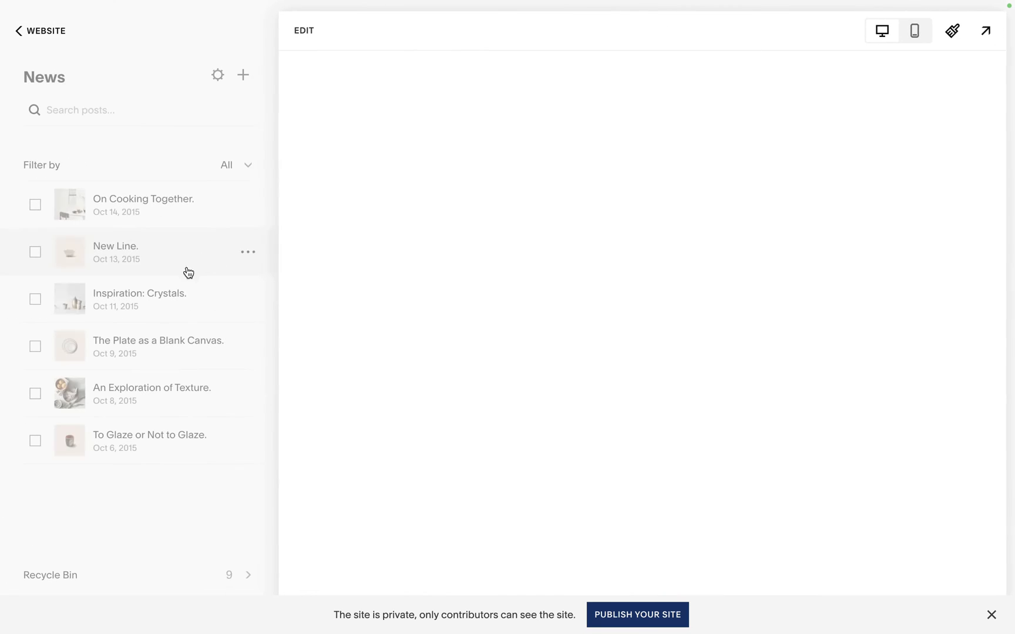
left_click(248, 205)
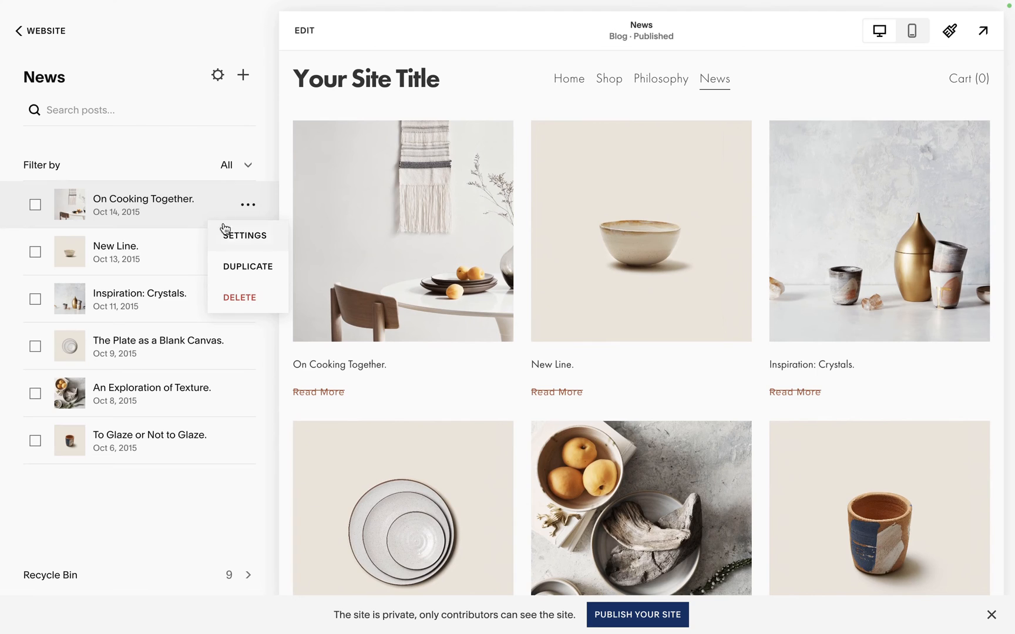
left_click(245, 235)
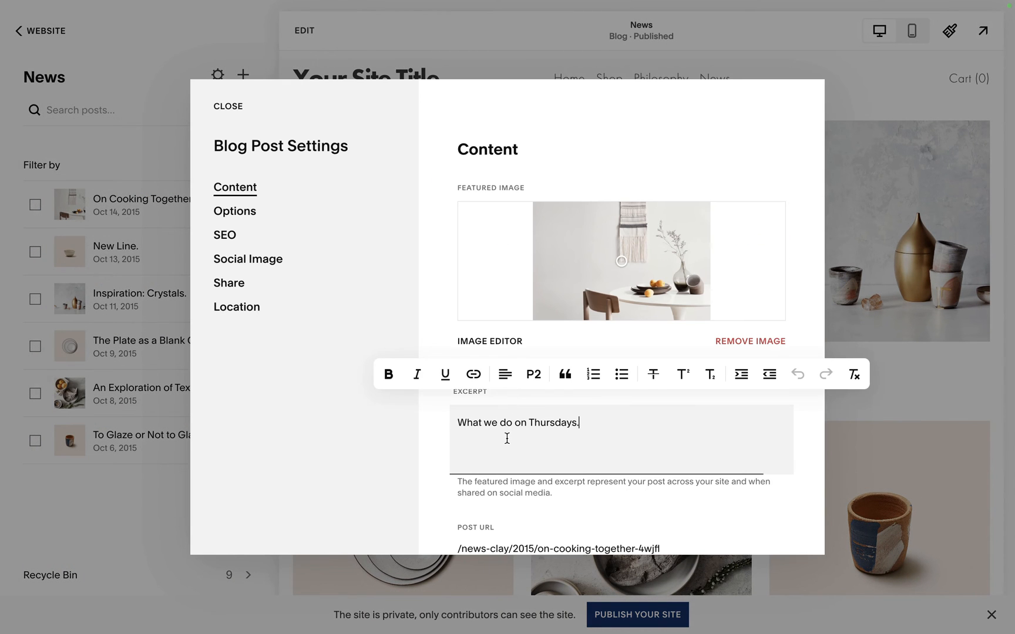
scroll("down", 3)
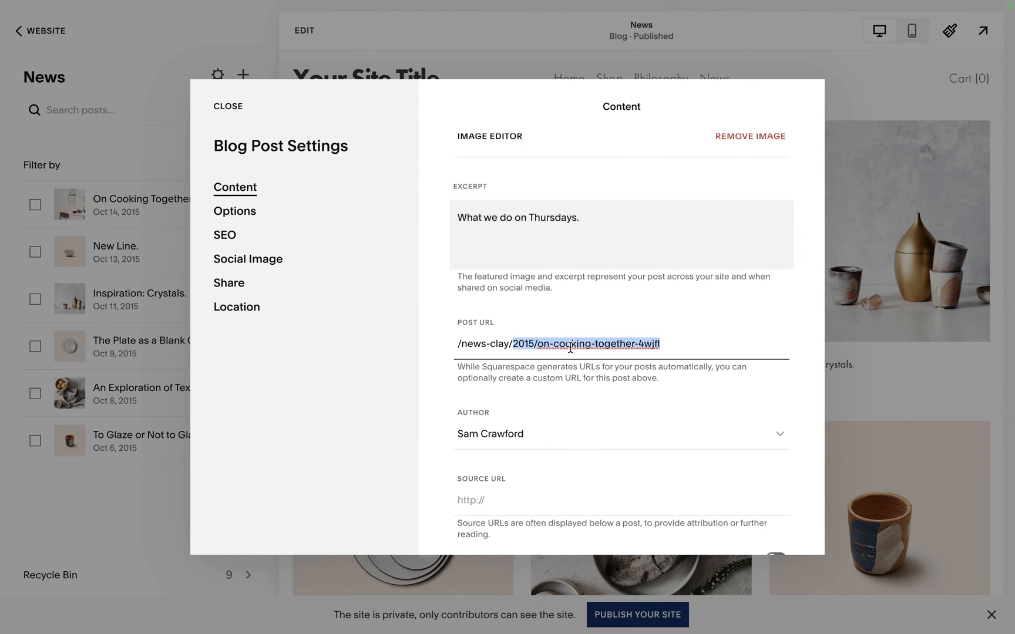
left_click(234, 211)
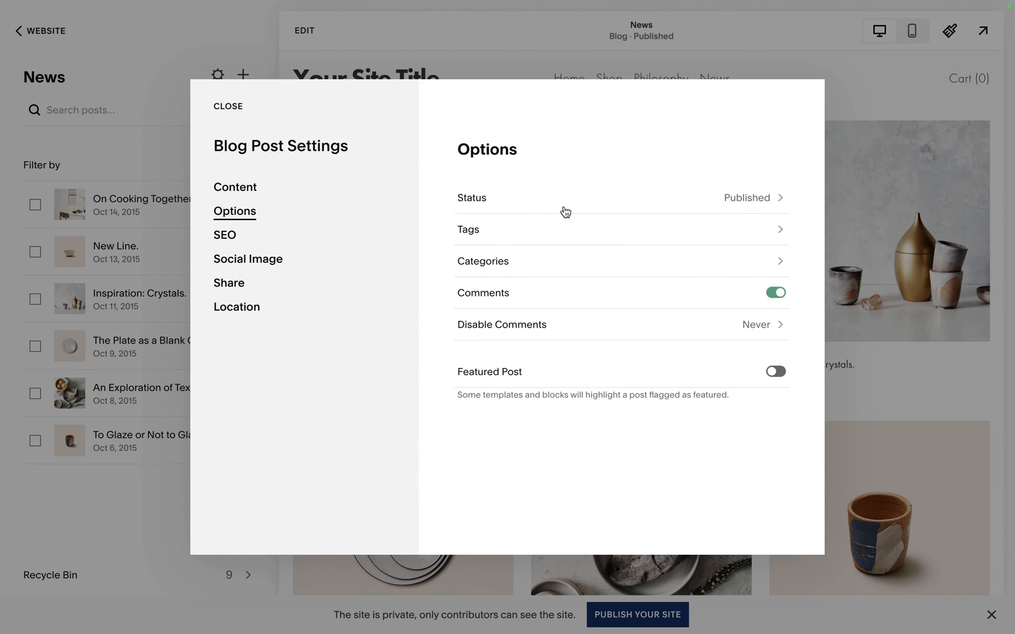
left_click(620, 197)
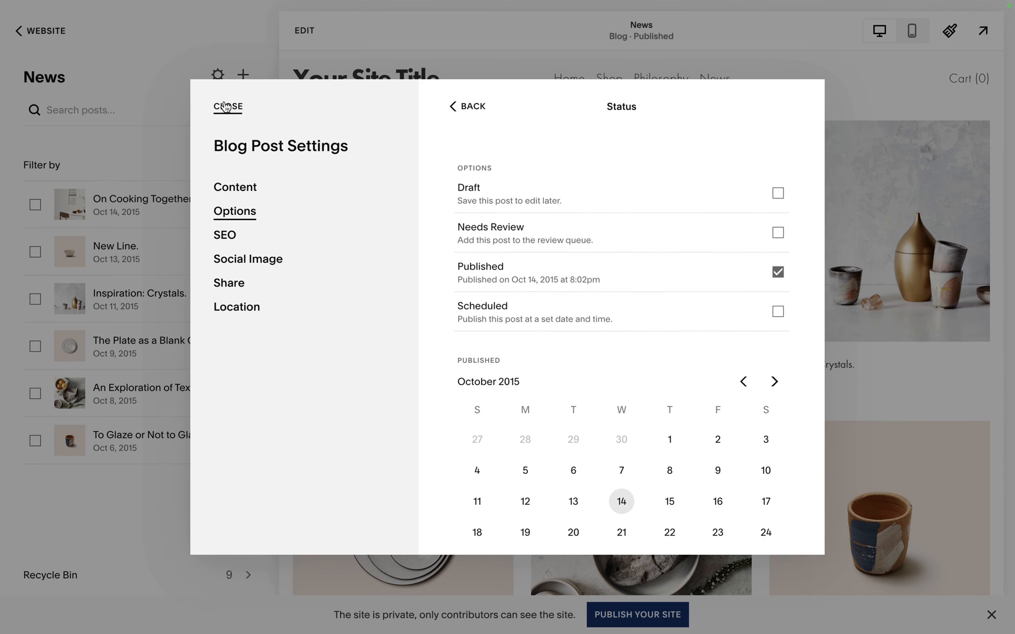
left_click(228, 107)
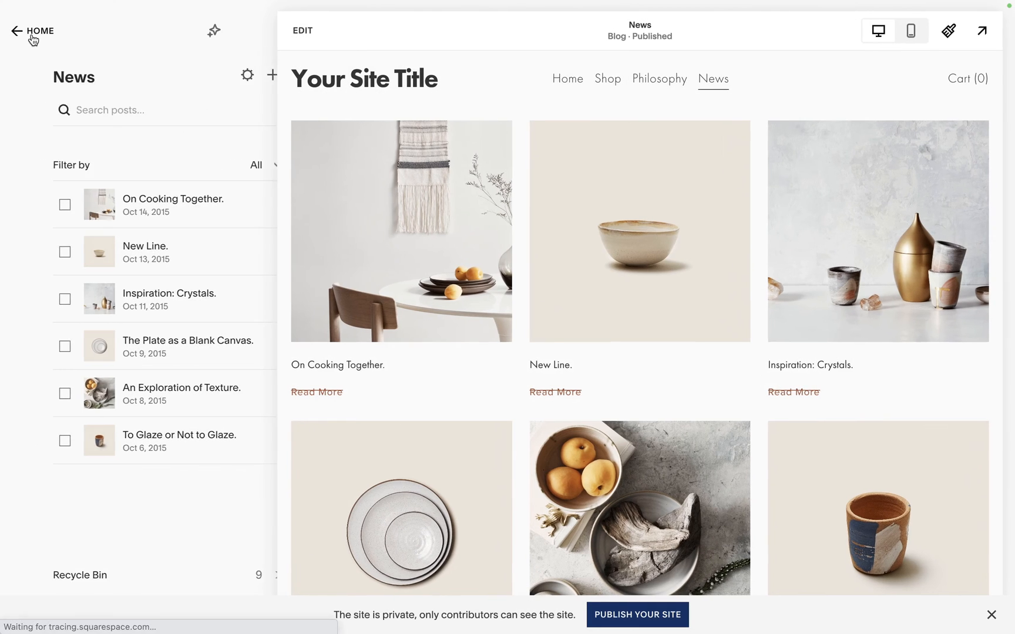
- Delete the Social folder with its Twitter, Instagram, Tumblr and Pinterest links from Not Linked
left_click(32, 31)
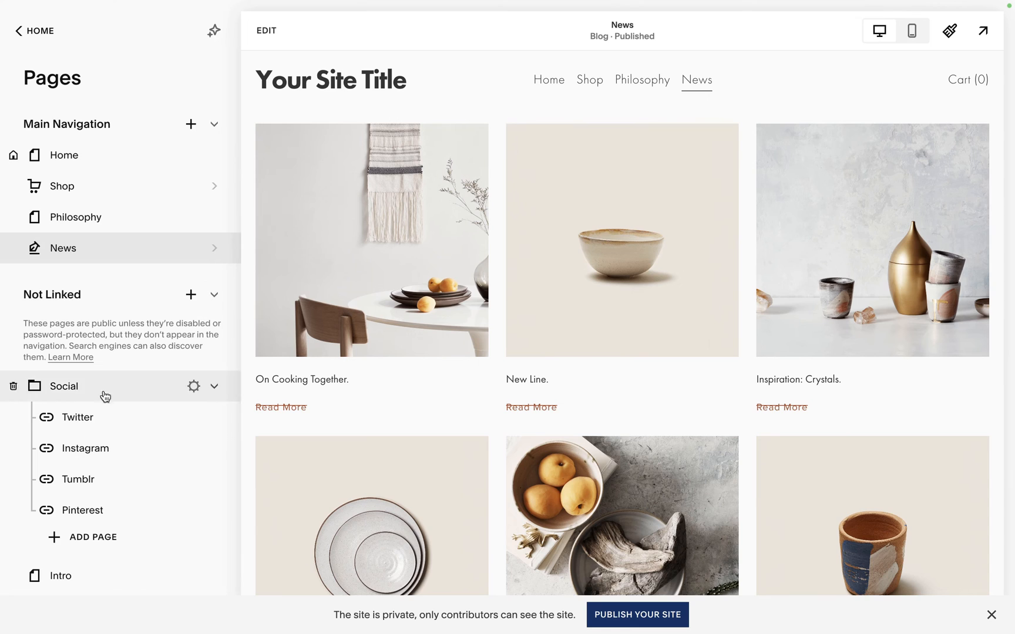
mouse_move(148, 431)
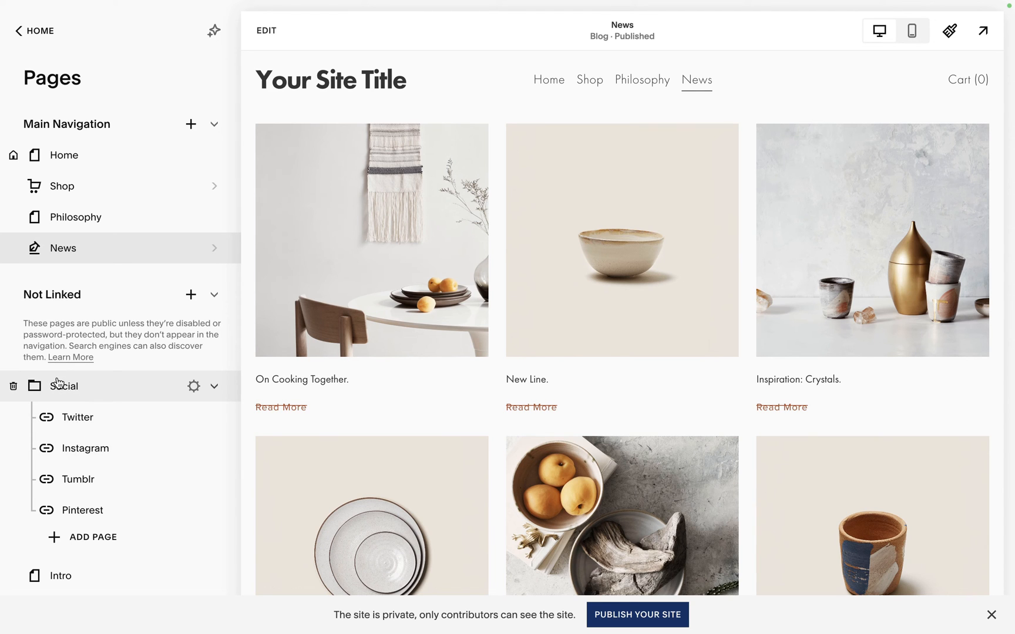
left_click(14, 387)
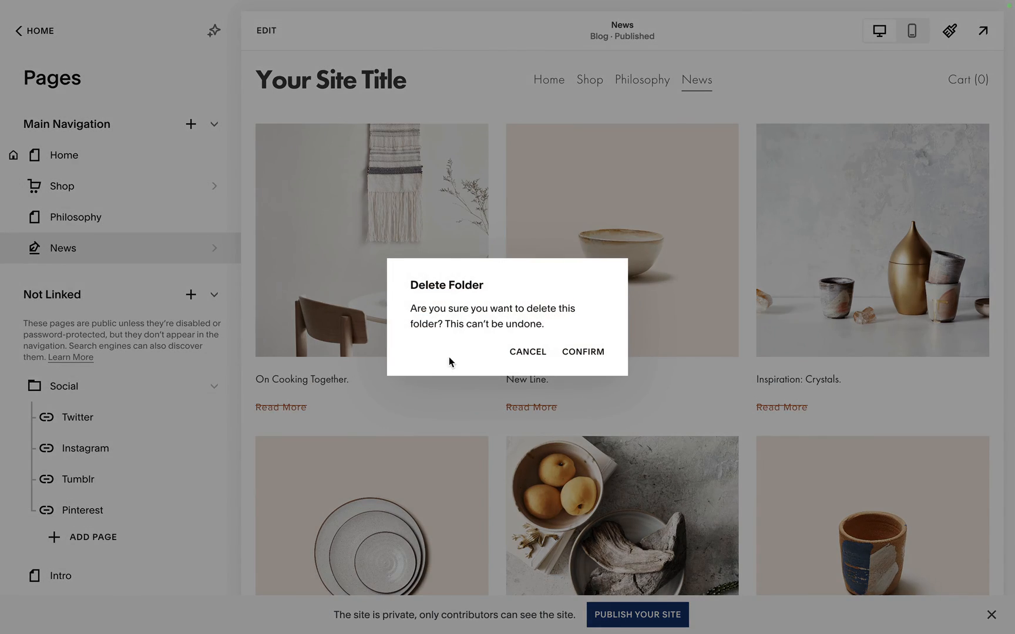
left_click(582, 351)
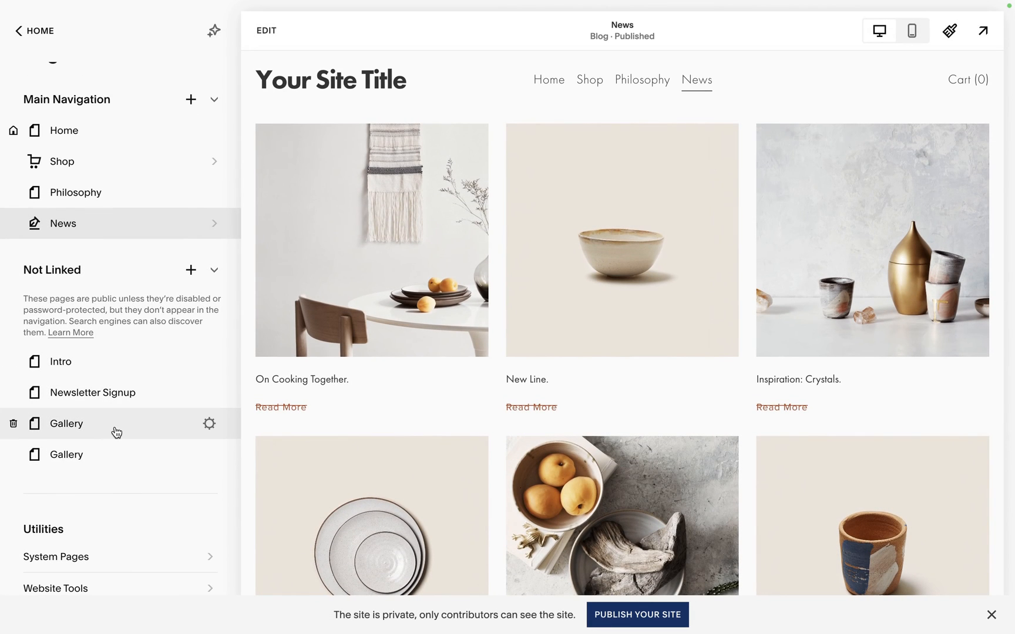
mouse_move(166, 448)
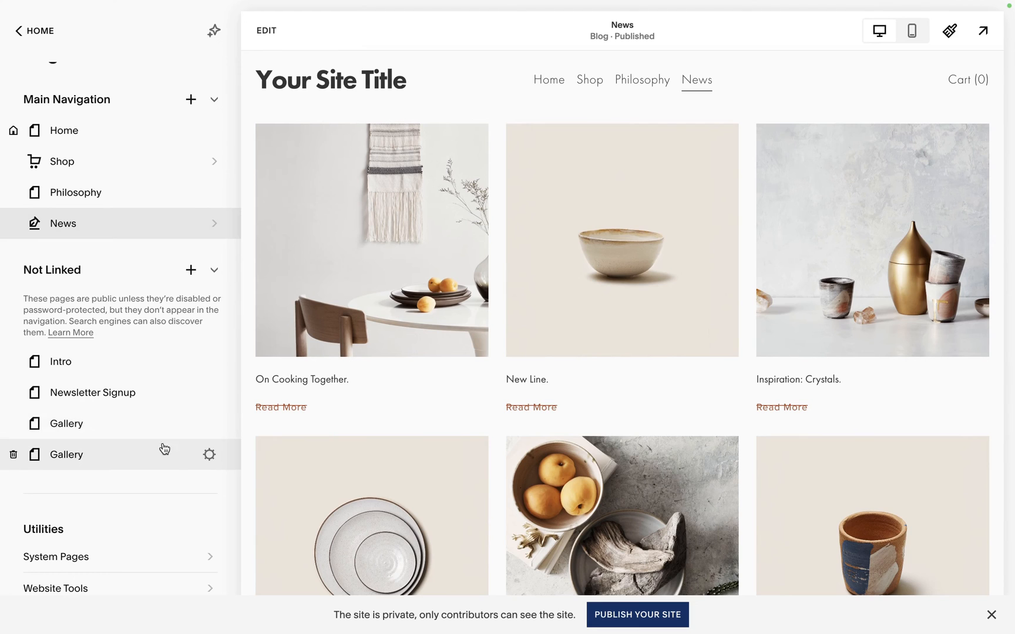
scroll("down", 3)
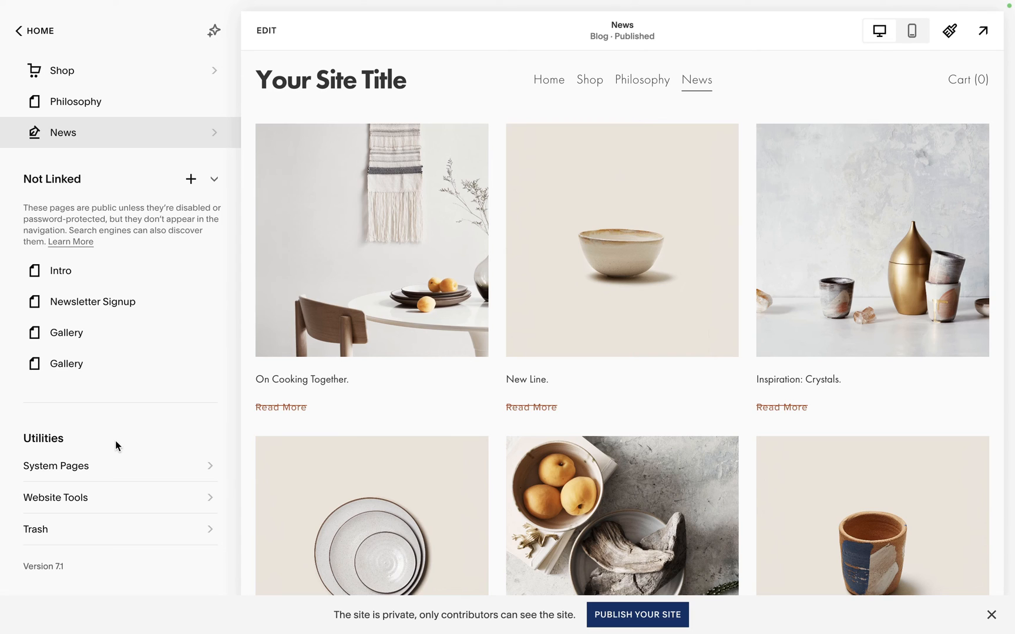
mouse_move(50, 159)
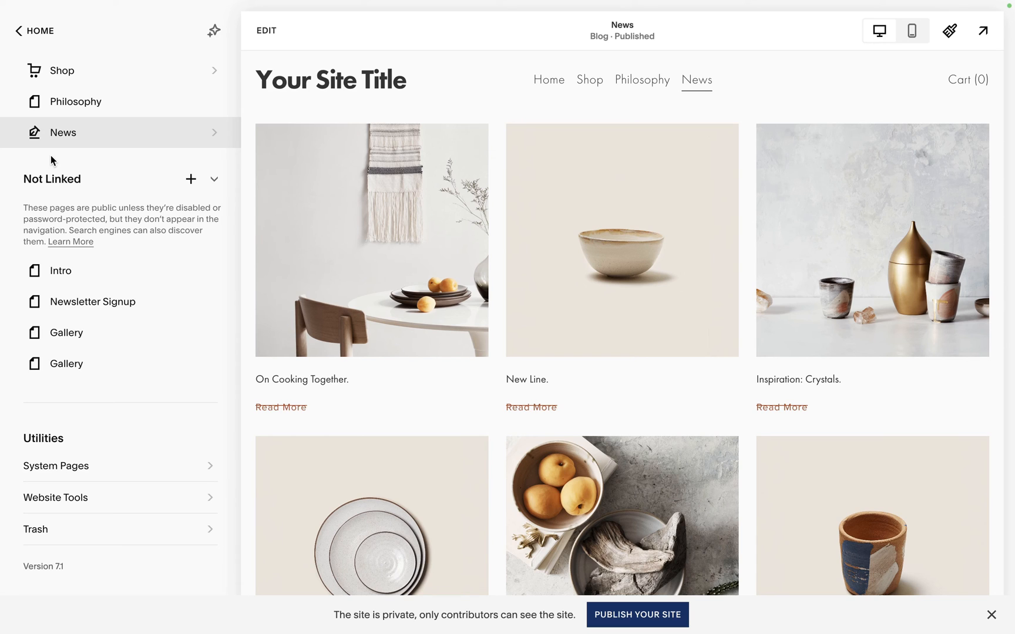